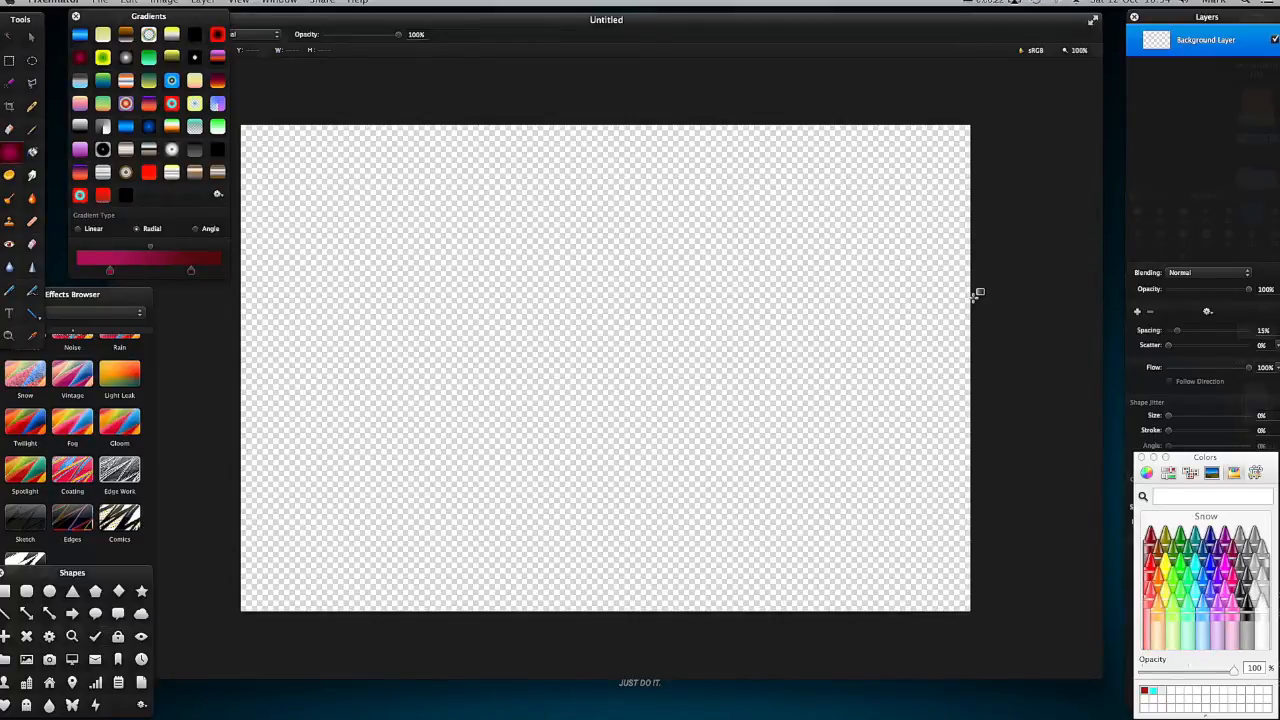
# - Move the Gradients palette from the top-left onto the Layers panel area on the right
pyautogui.moveTo(148, 15); pyautogui.dragTo(1014, 89)
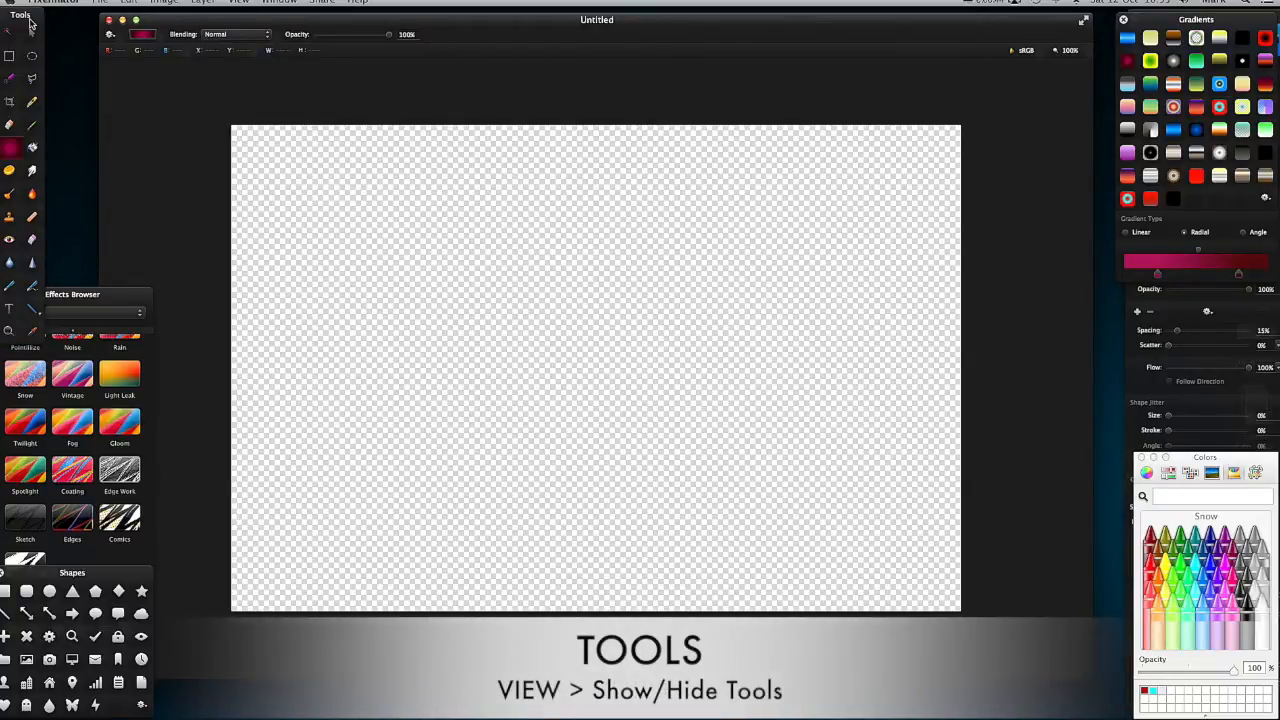
pyautogui.click(241, 1)
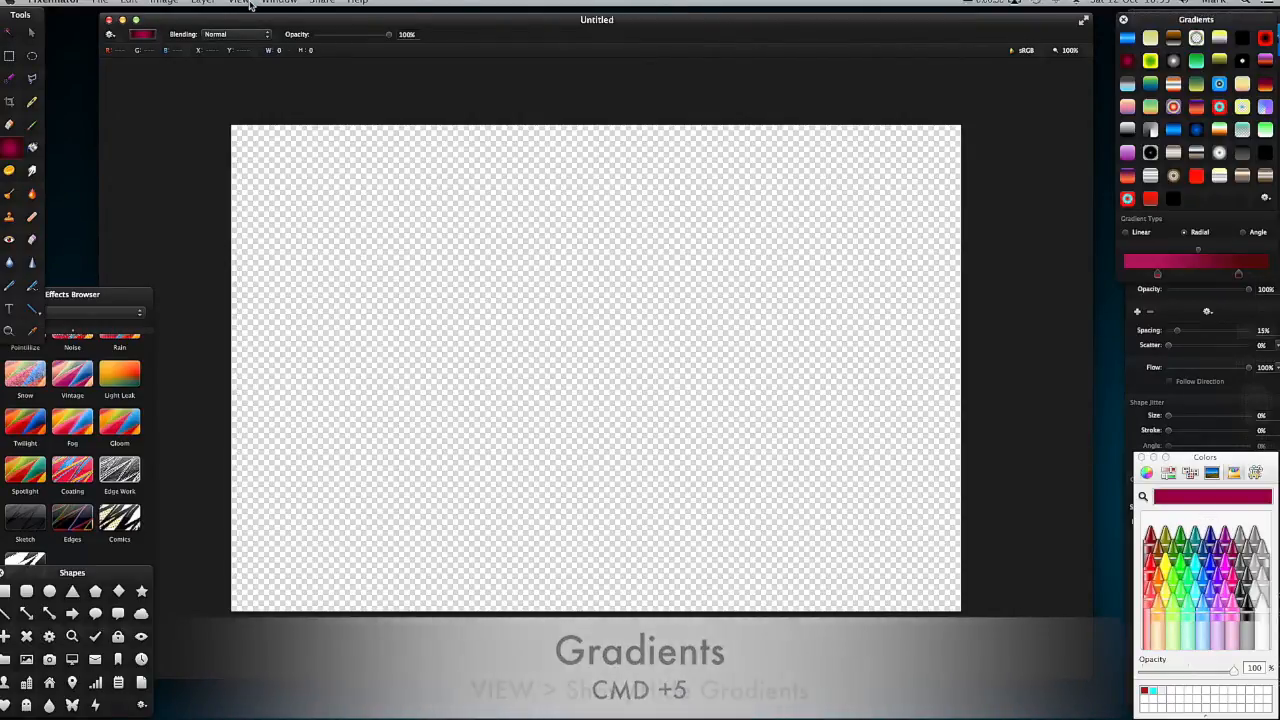
# - Choose Show Gradients from the View menu to bring the palette back
pyautogui.click(239, 2)
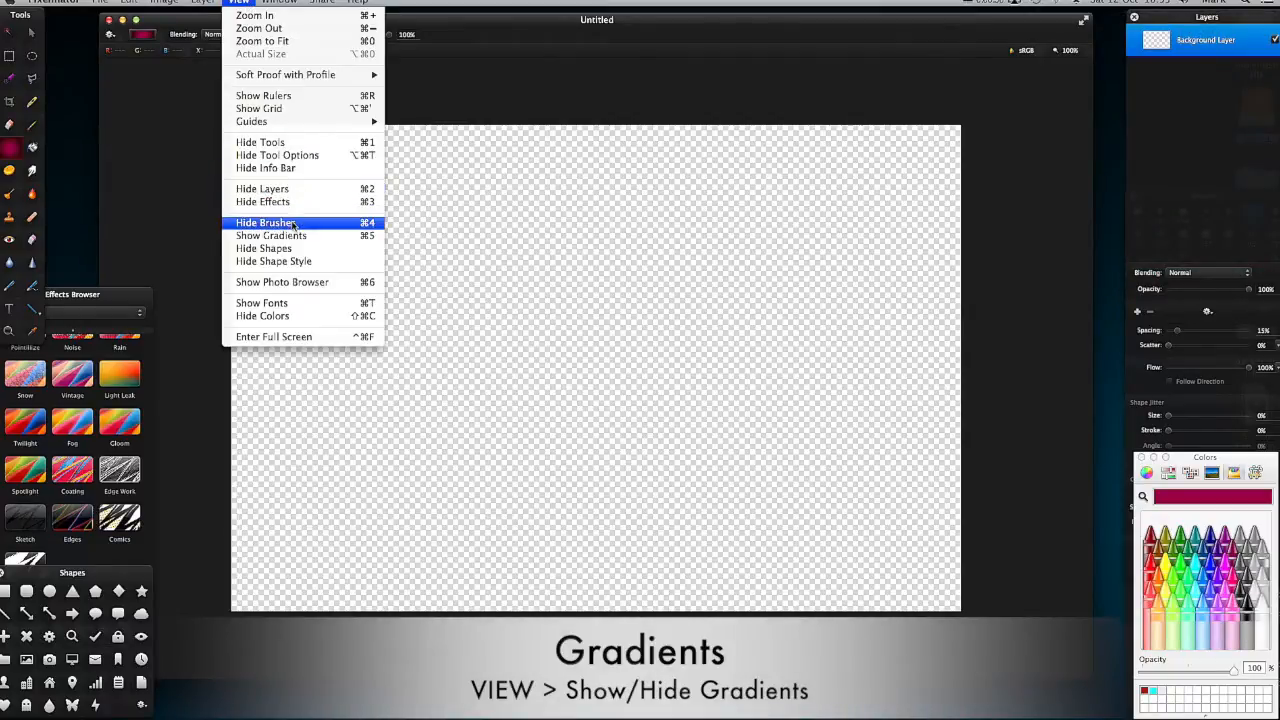
pyautogui.click(271, 235)
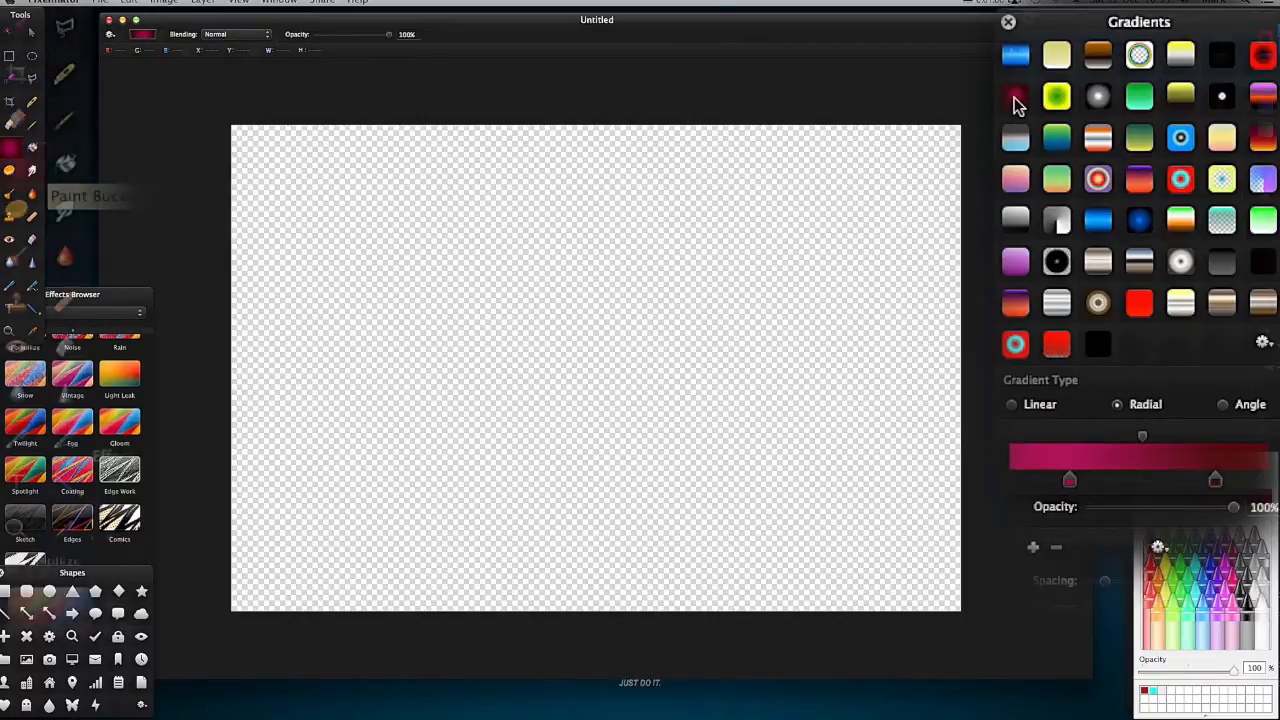
pyautogui.moveTo(25, 170)
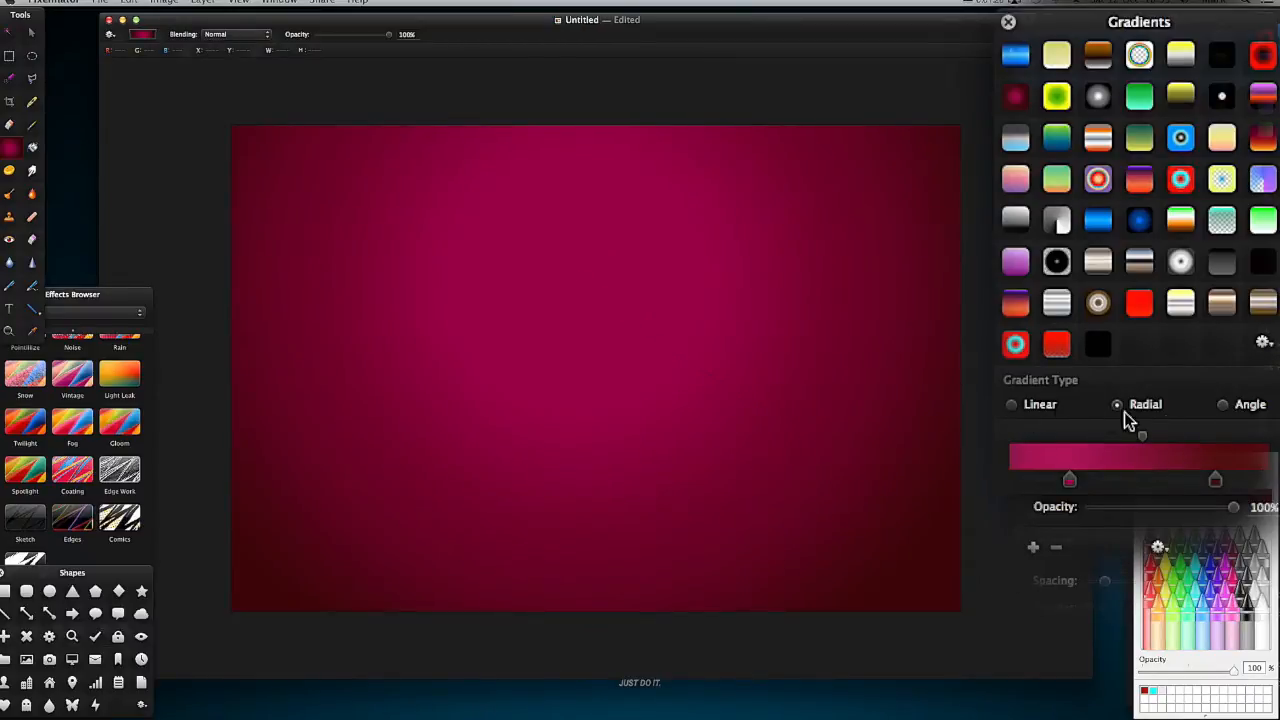
pyautogui.moveTo(1105, 415)
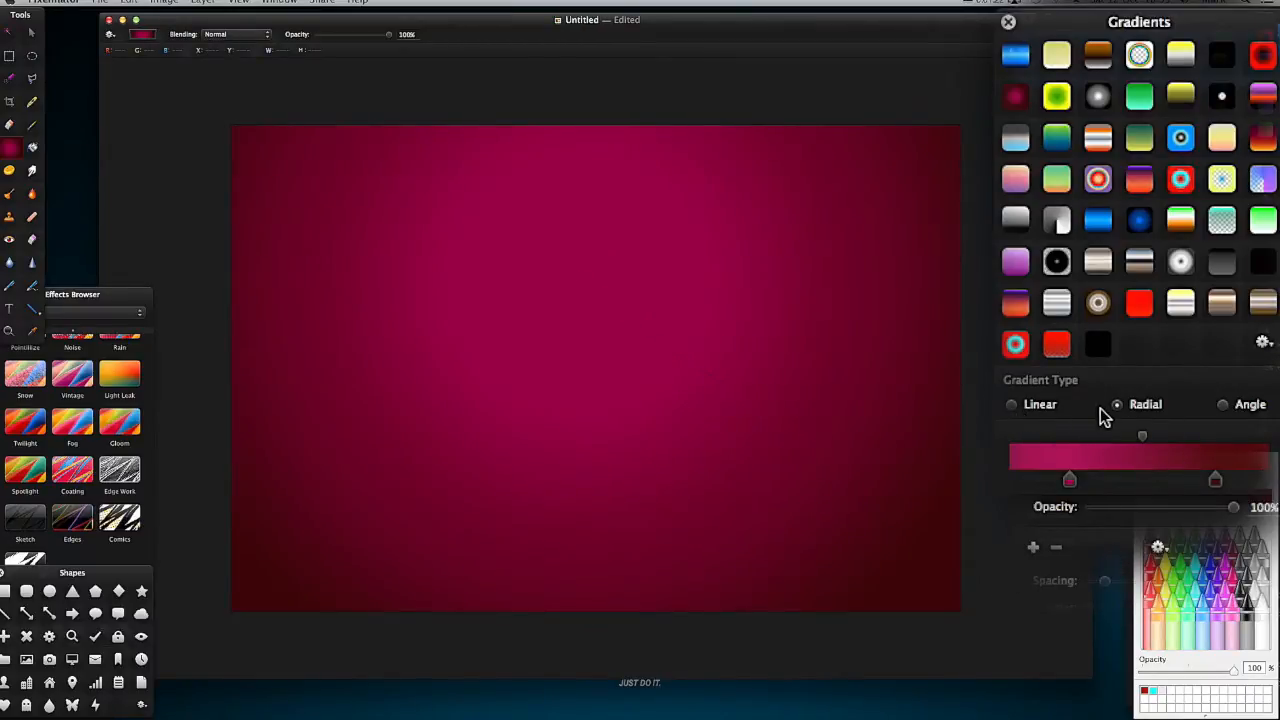
# - Try the Angle gradient type, then return to Radial for the crimson fill
pyautogui.click(1011, 404)
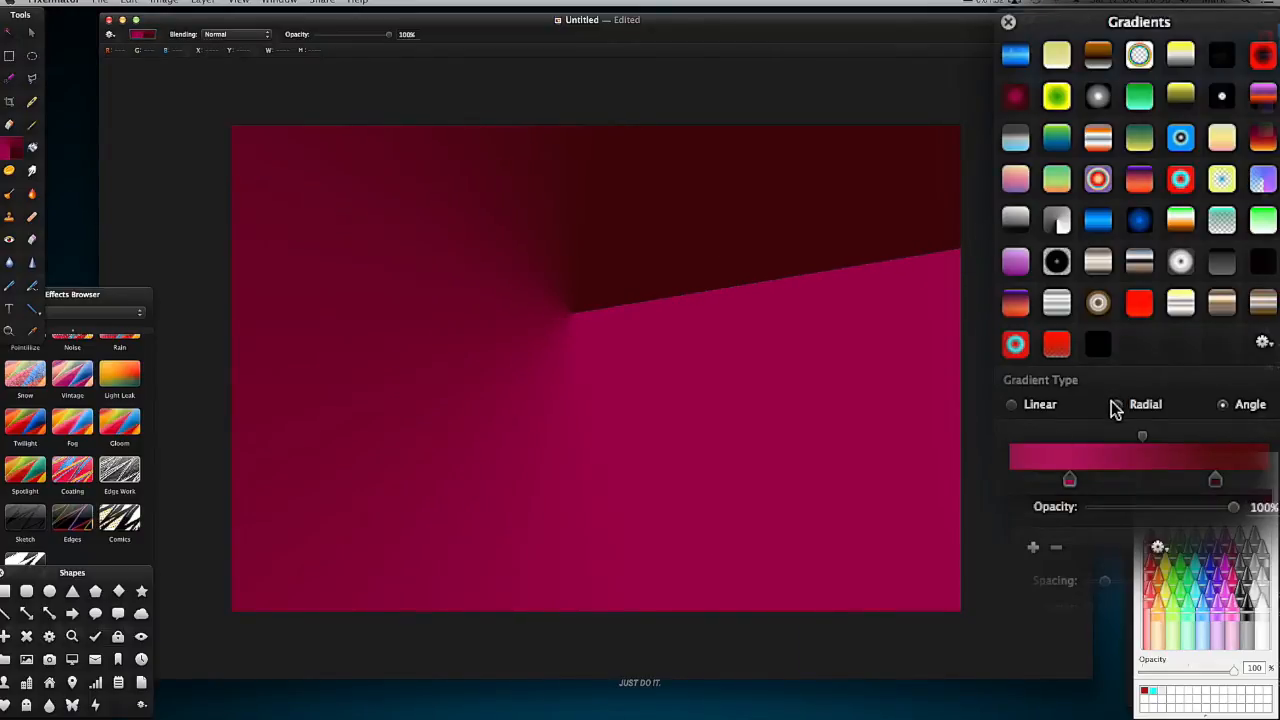
pyautogui.click(1117, 404)
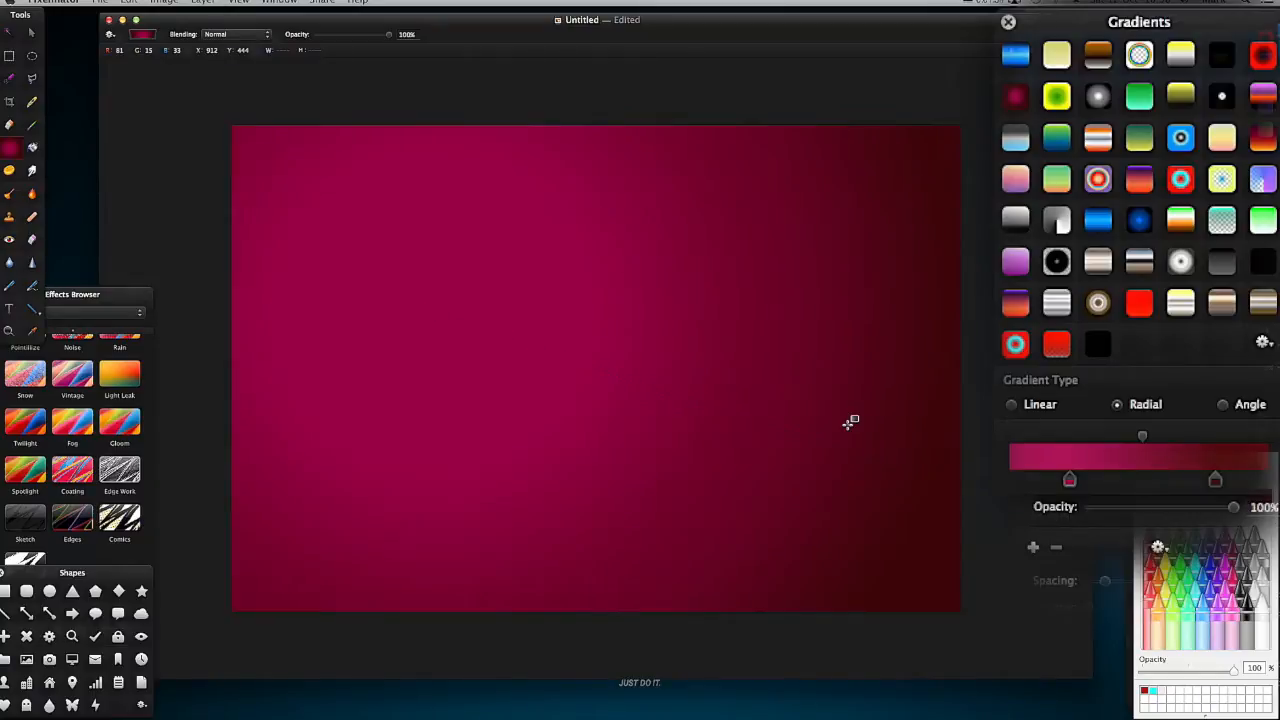
pyautogui.moveTo(824, 405)
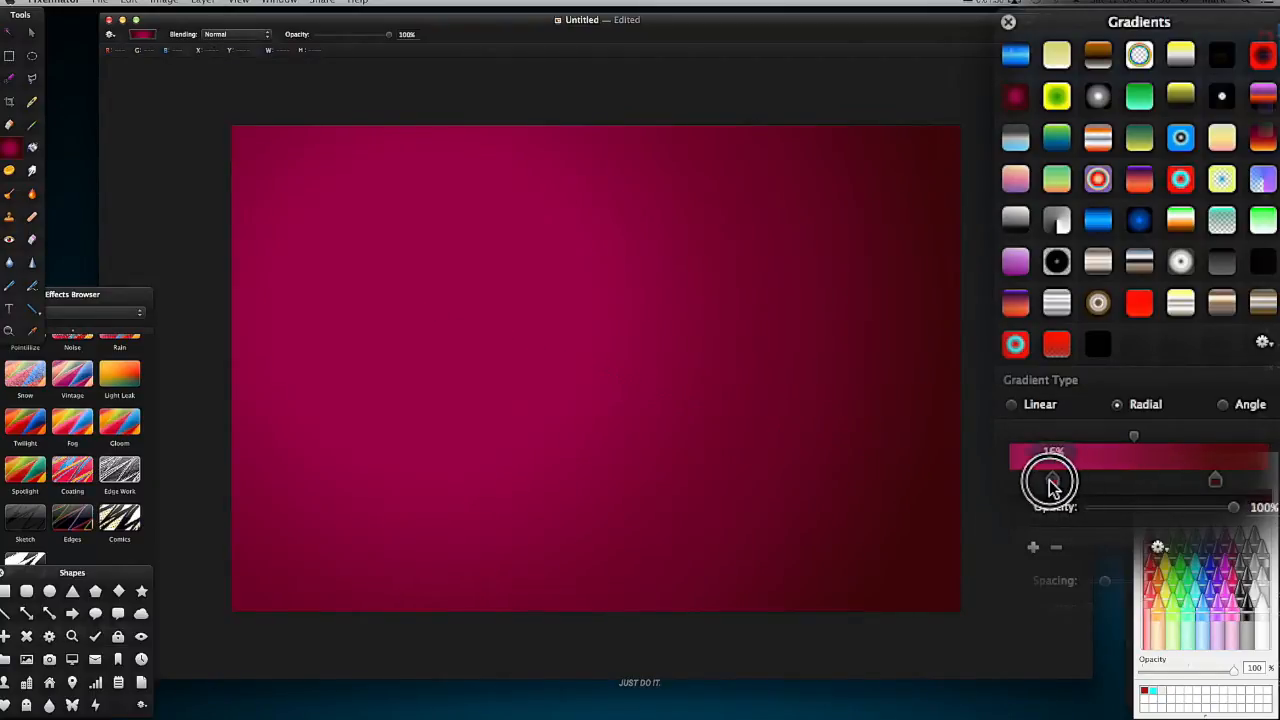
# - Add yellow and pink stops, then draw the radial gradient from the upper left
pyautogui.moveTo(1050, 480); pyautogui.dragTo(1250, 480)
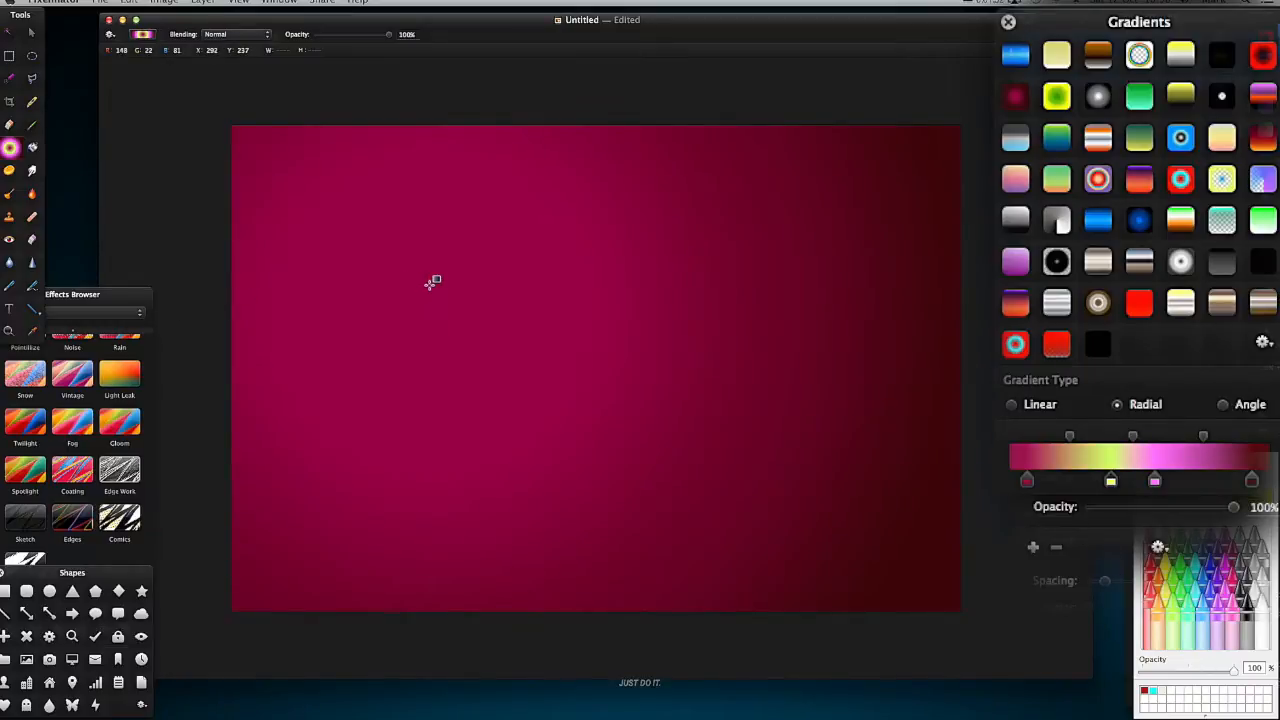
pyautogui.moveTo(432, 280); pyautogui.dragTo(772, 442)
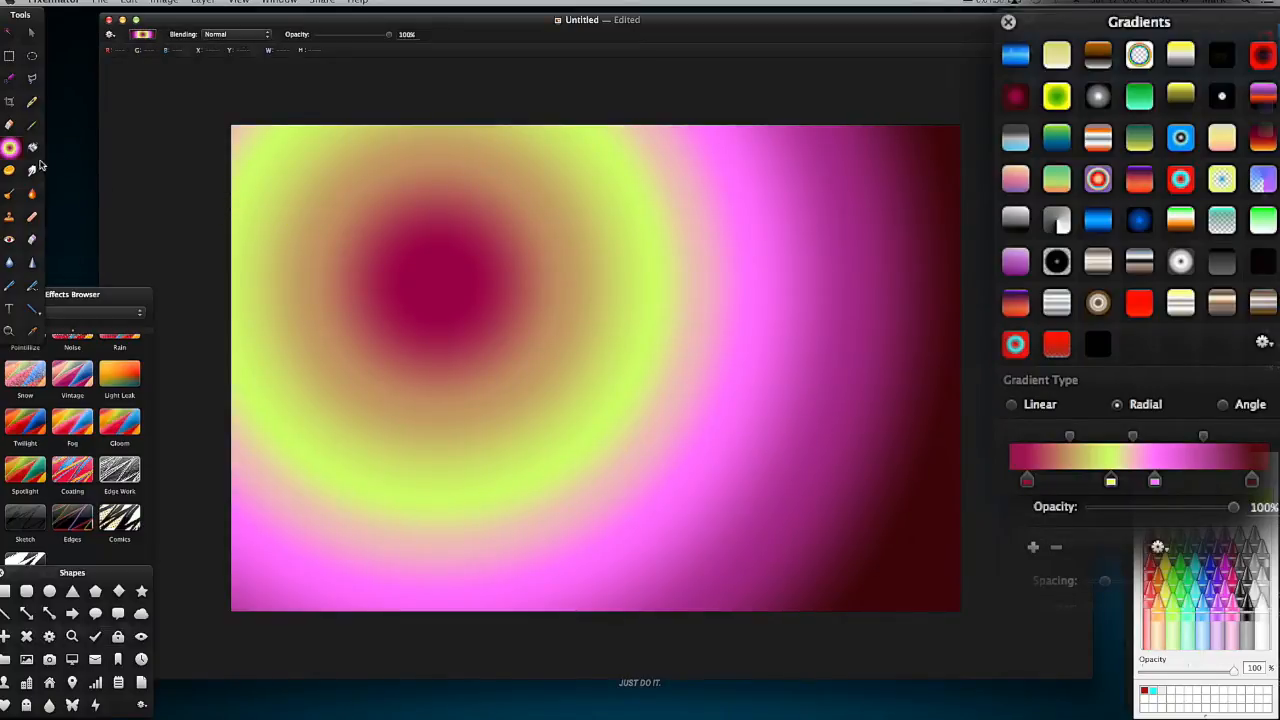
pyautogui.moveTo(12, 148)
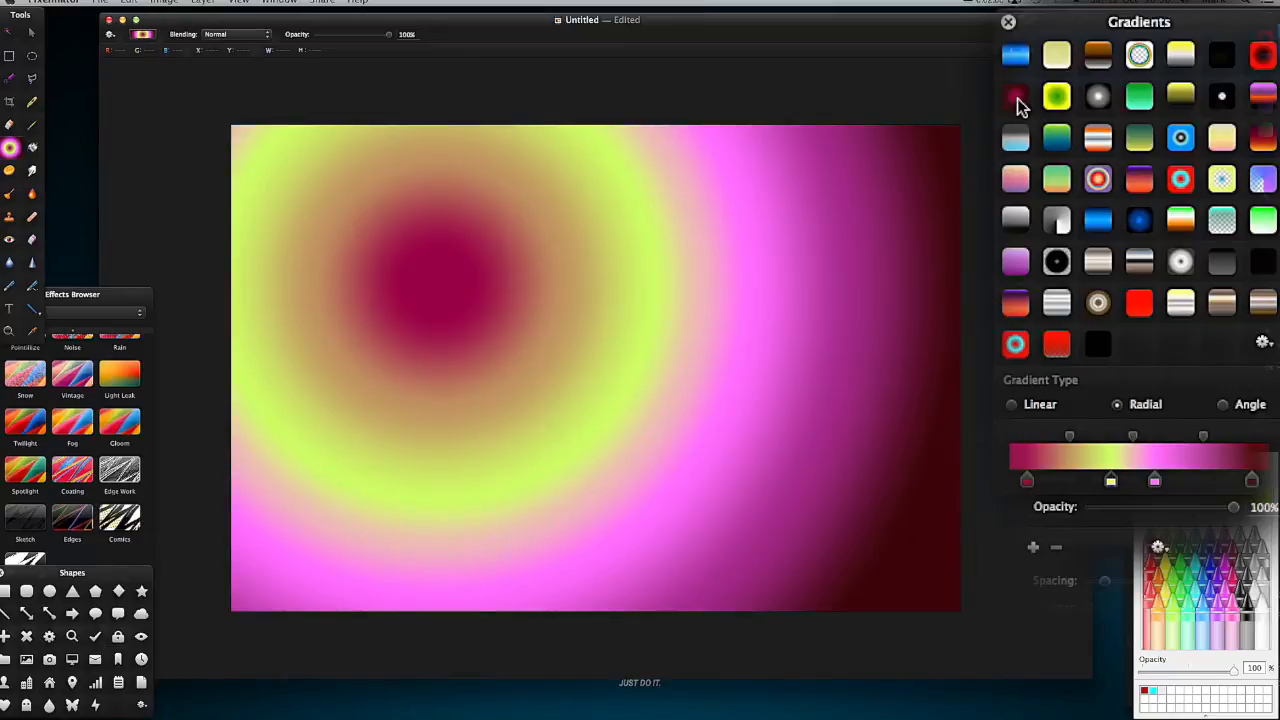
pyautogui.moveTo(1018, 112)
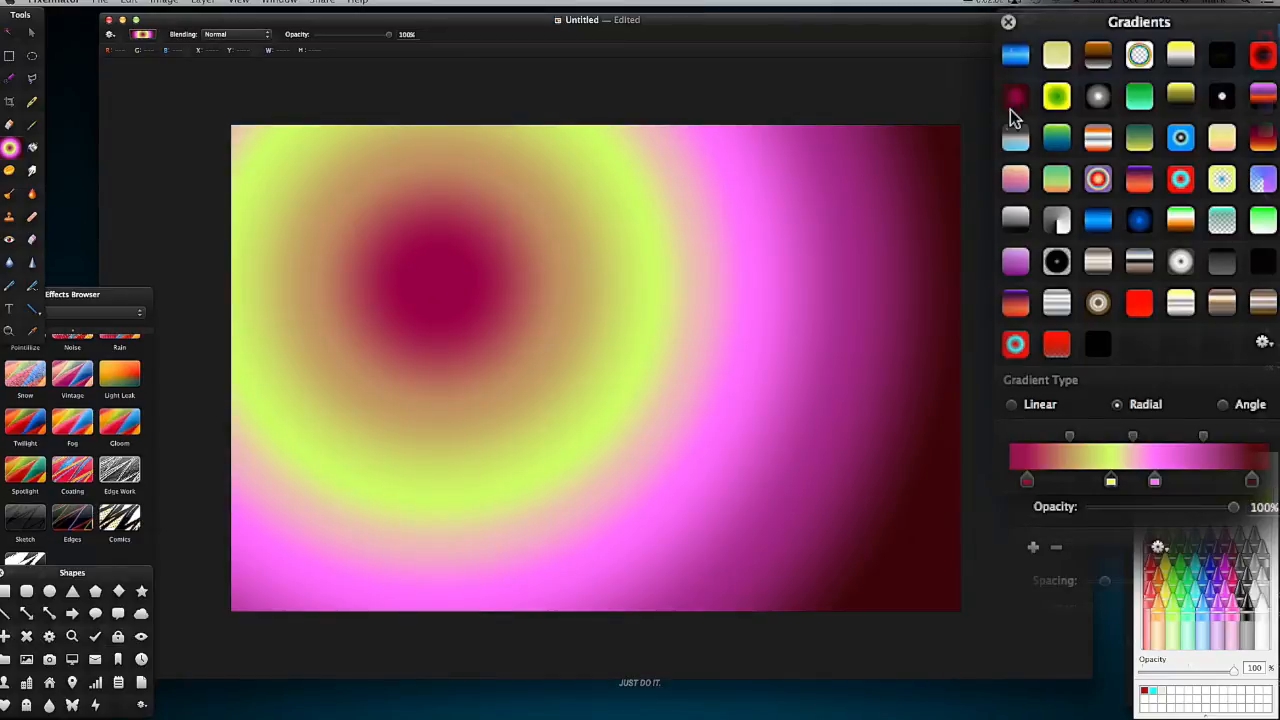
pyautogui.moveTo(1022, 103)
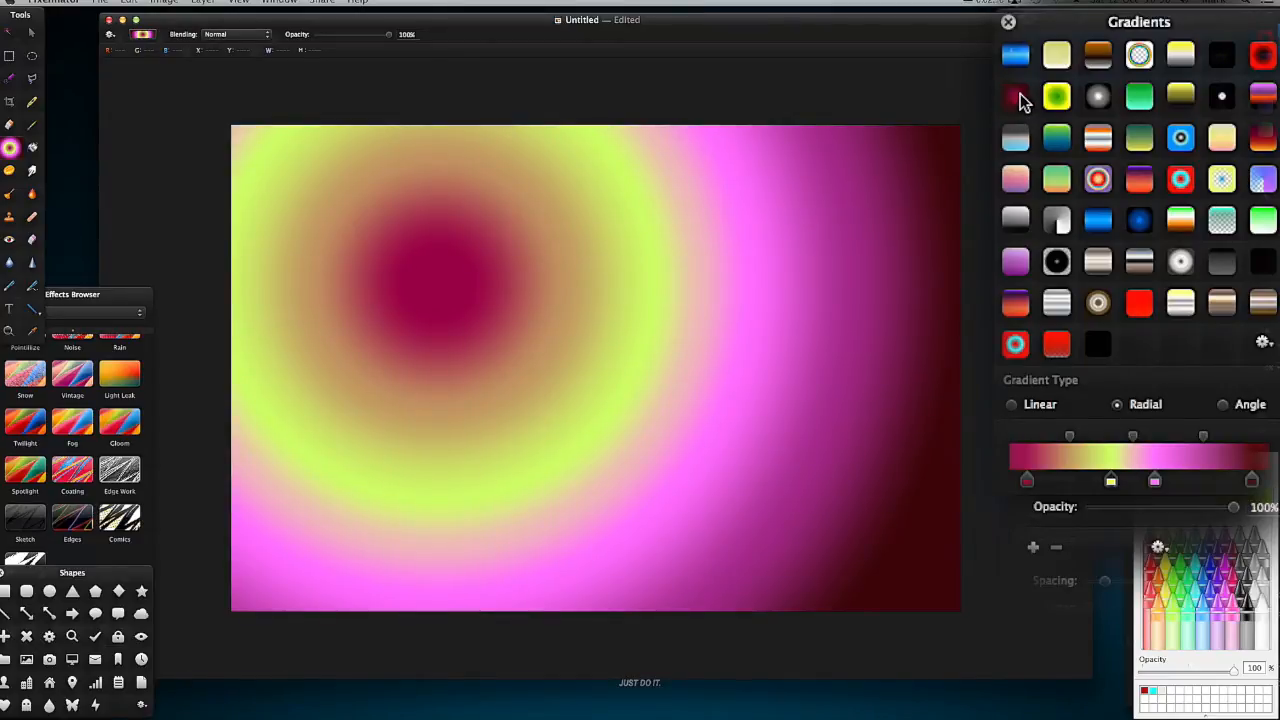
pyautogui.moveTo(10, 148)
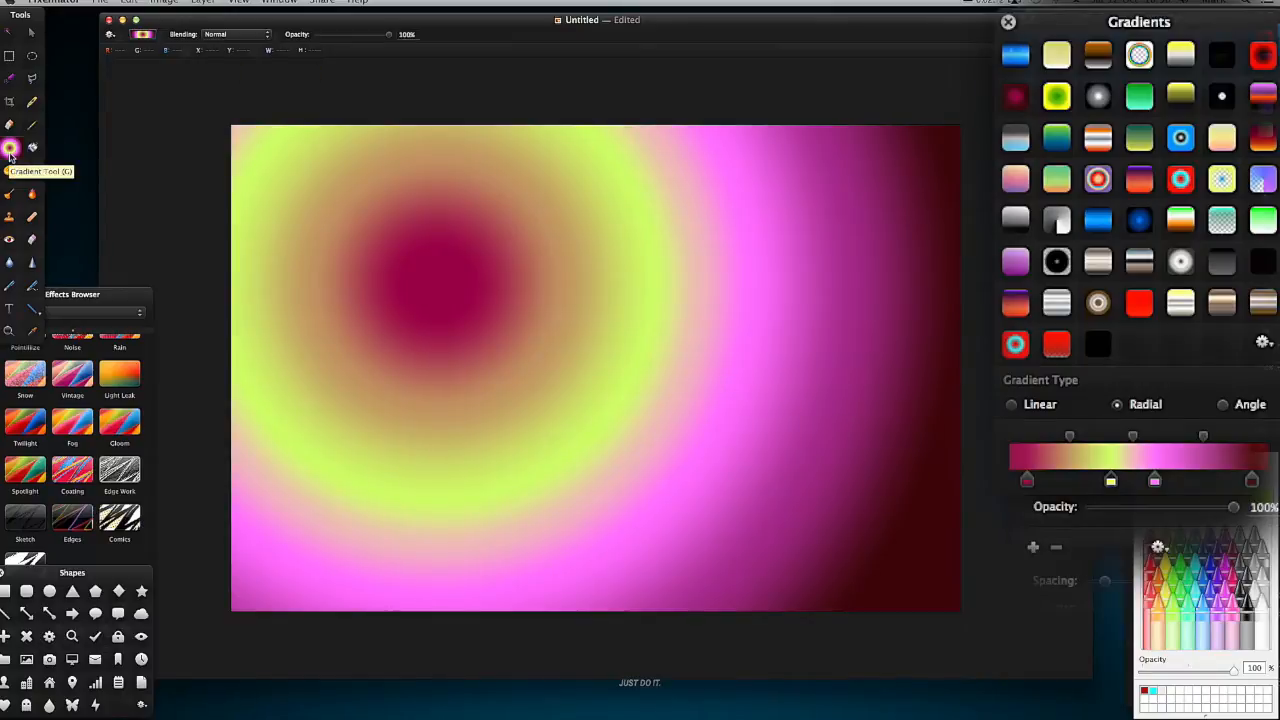
pyautogui.moveTo(1065, 310)
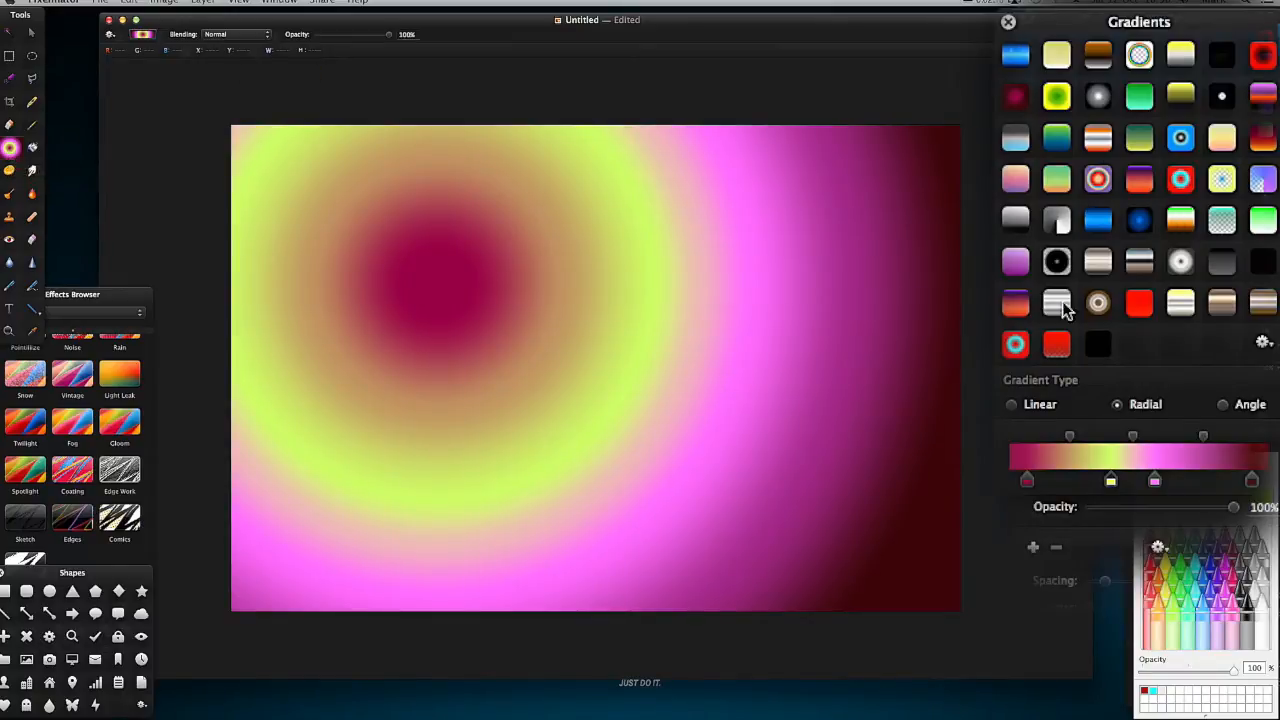
pyautogui.moveTo(1222, 347)
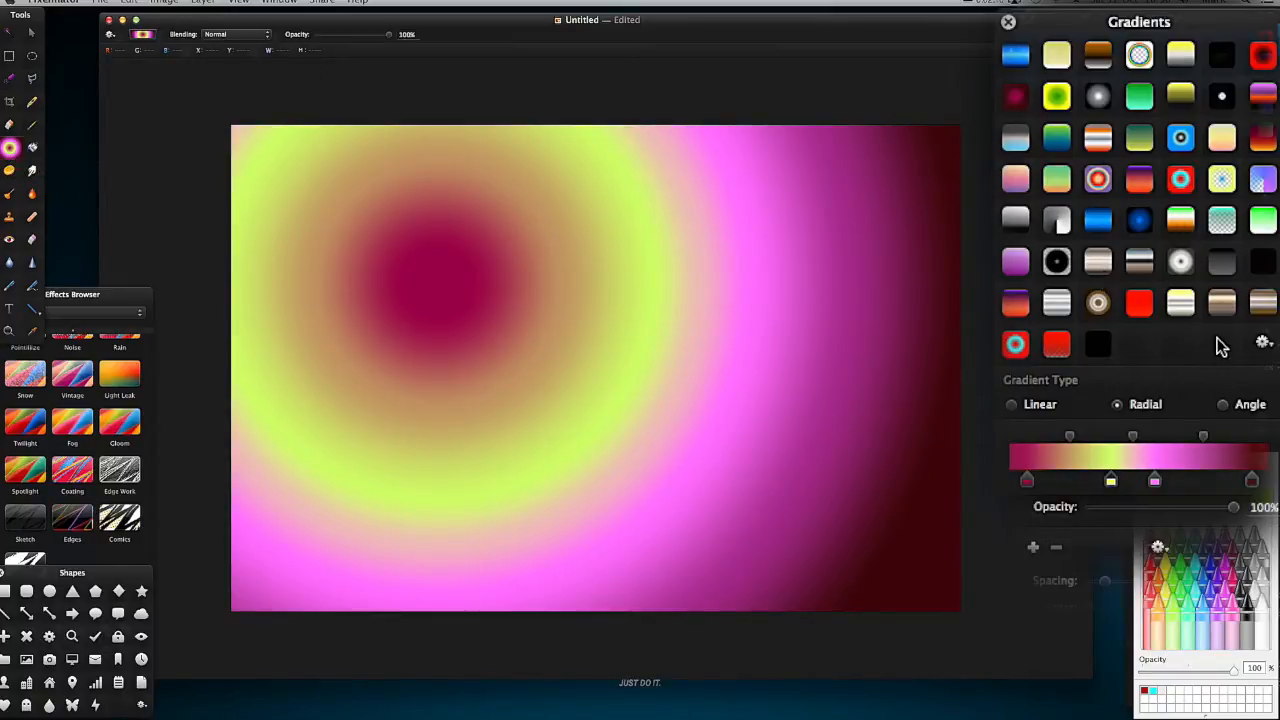
# - Select the black radial gradient preset in the Gradients panel
pyautogui.click(1263, 342)
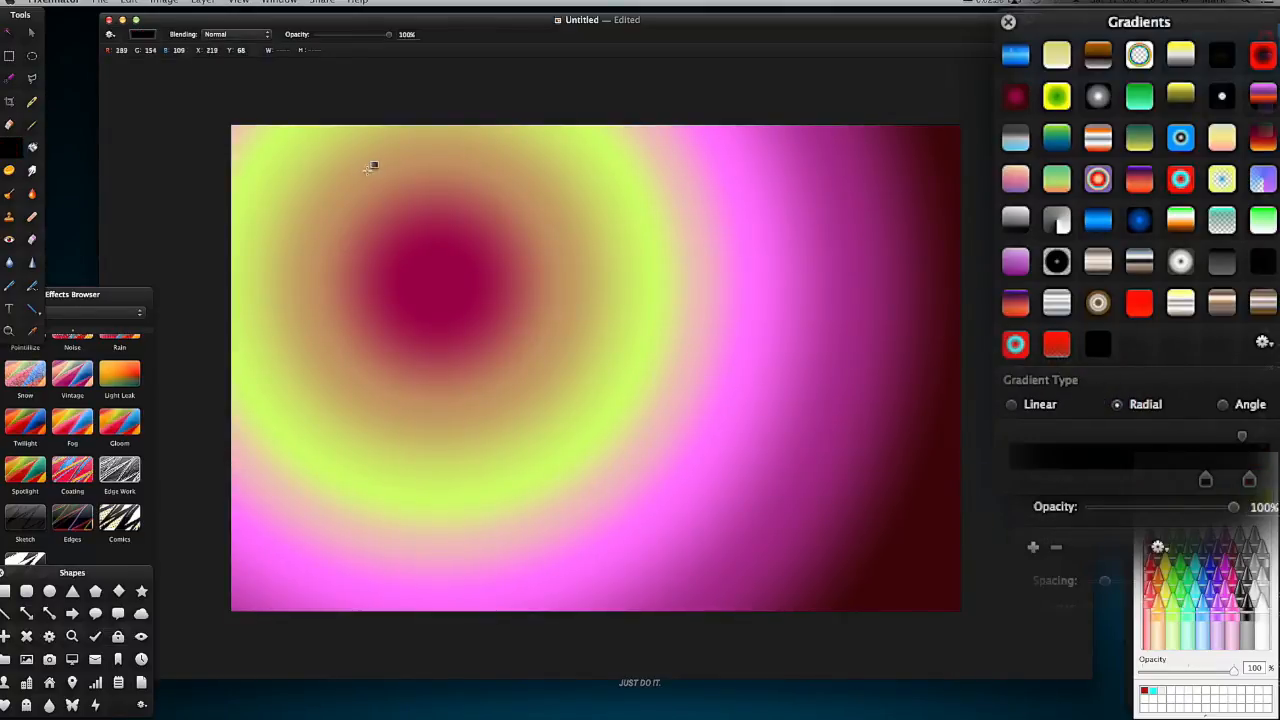
pyautogui.moveTo(12, 150)
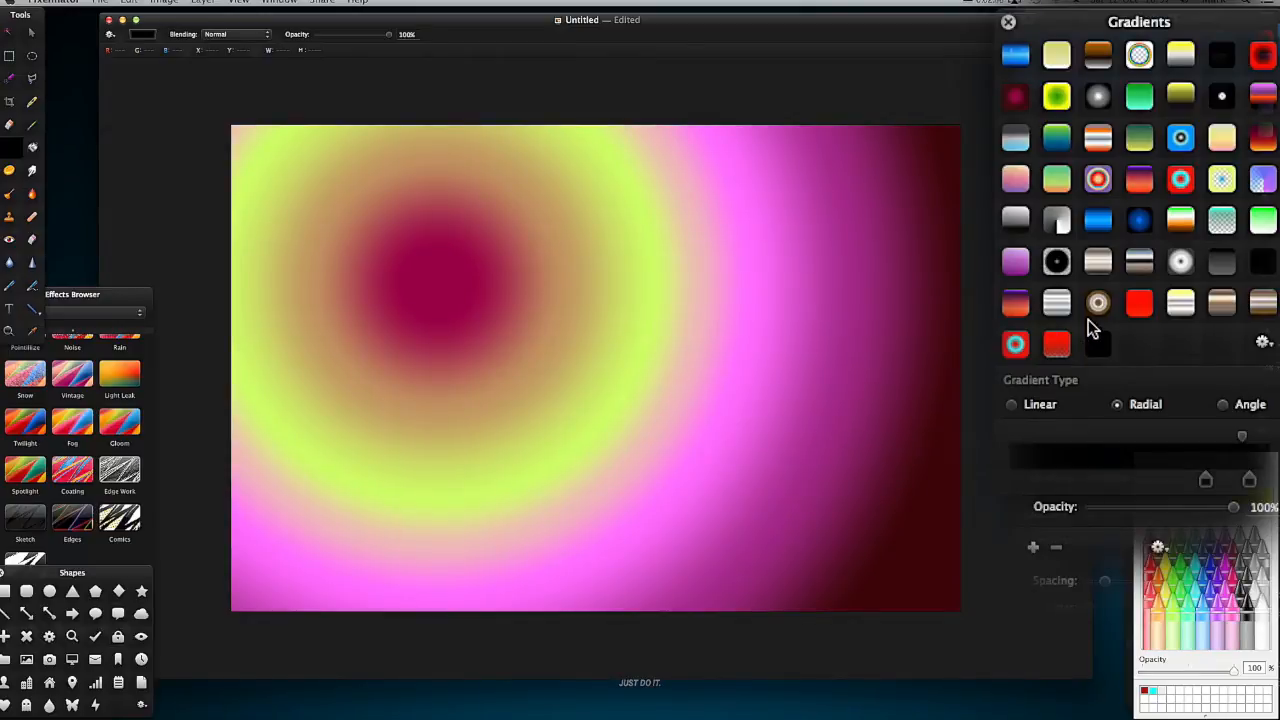
pyautogui.moveTo(1110, 305)
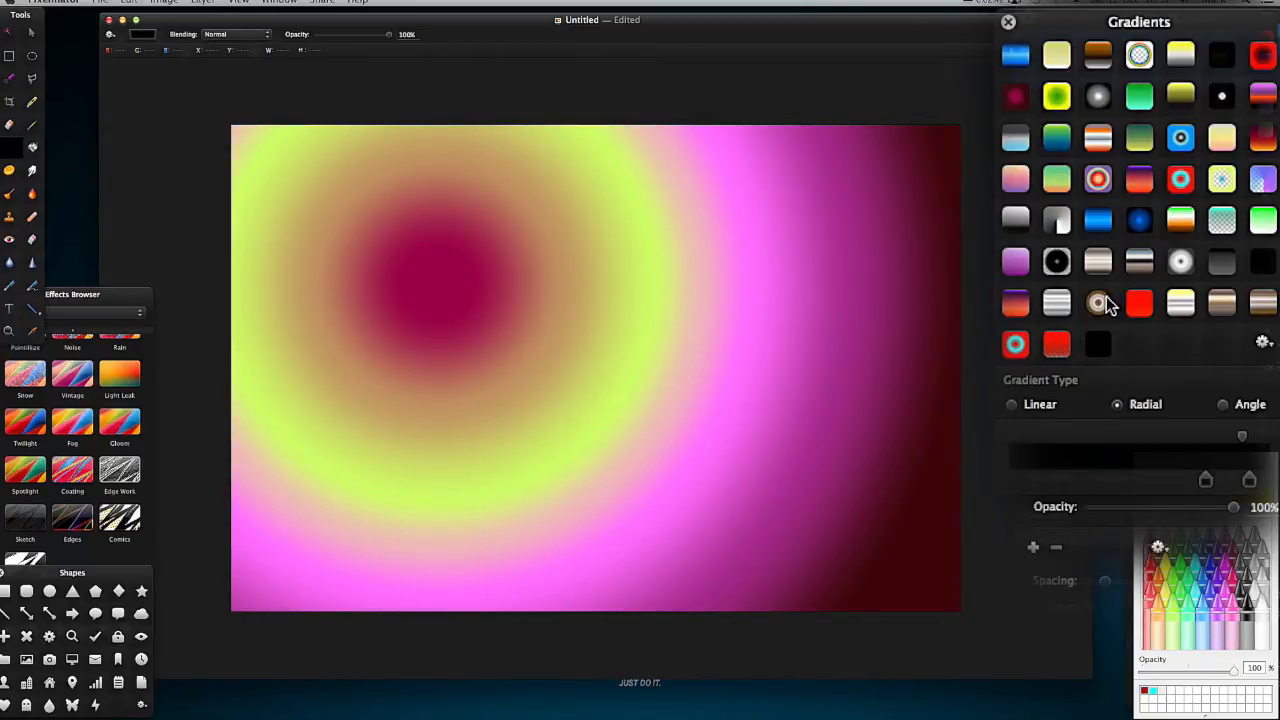
pyautogui.moveTo(1108, 345)
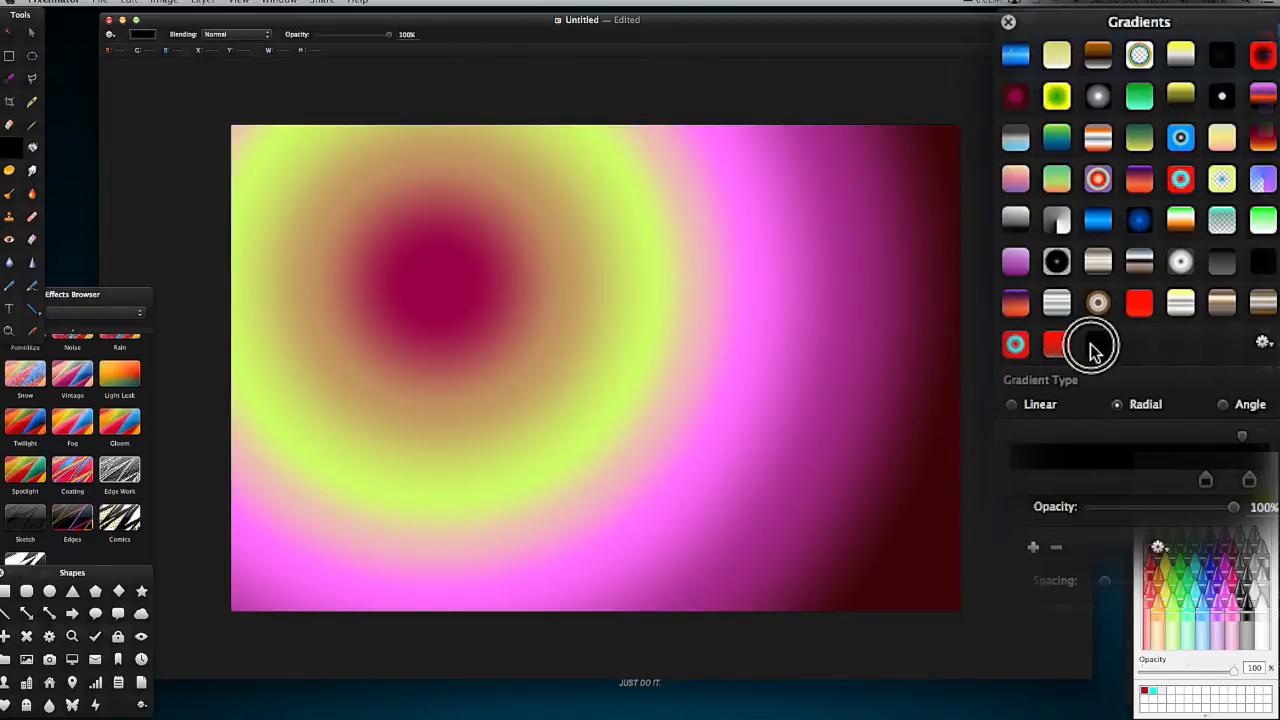
# - Add a copy of the black gradient via the gear menu and keep it Radial
pyautogui.click(1262, 341)
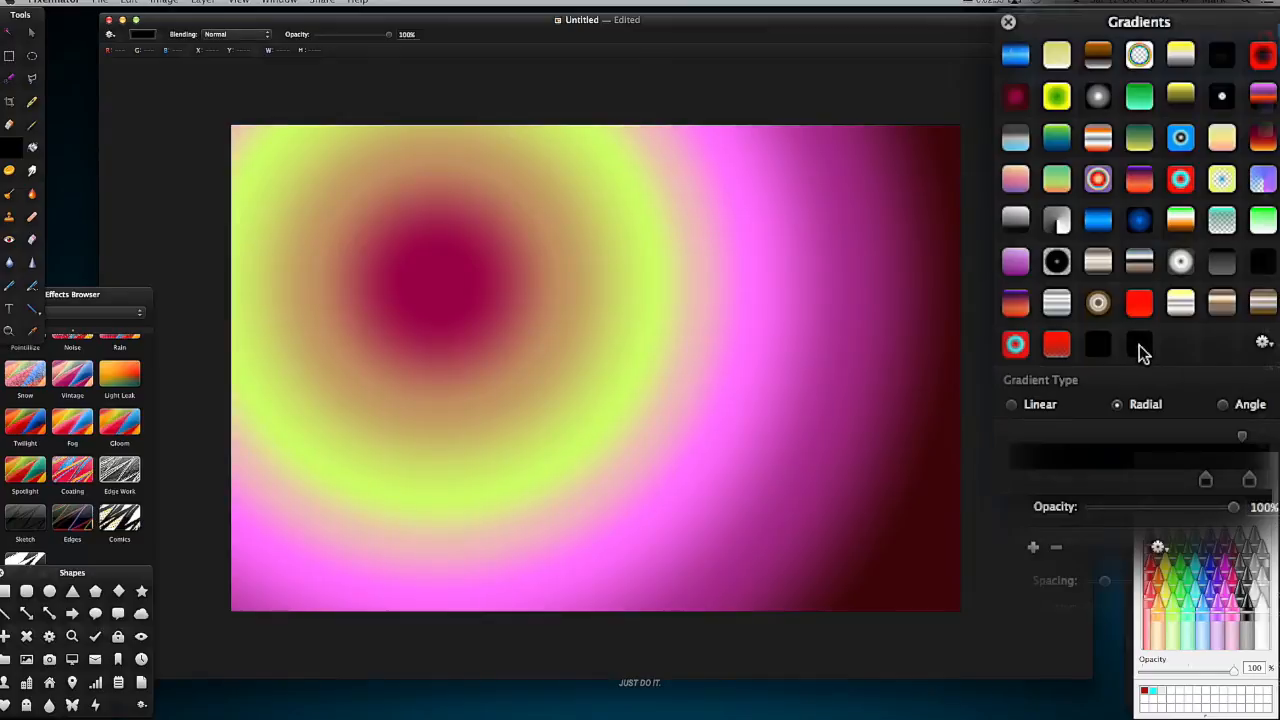
pyautogui.moveTo(1125, 355)
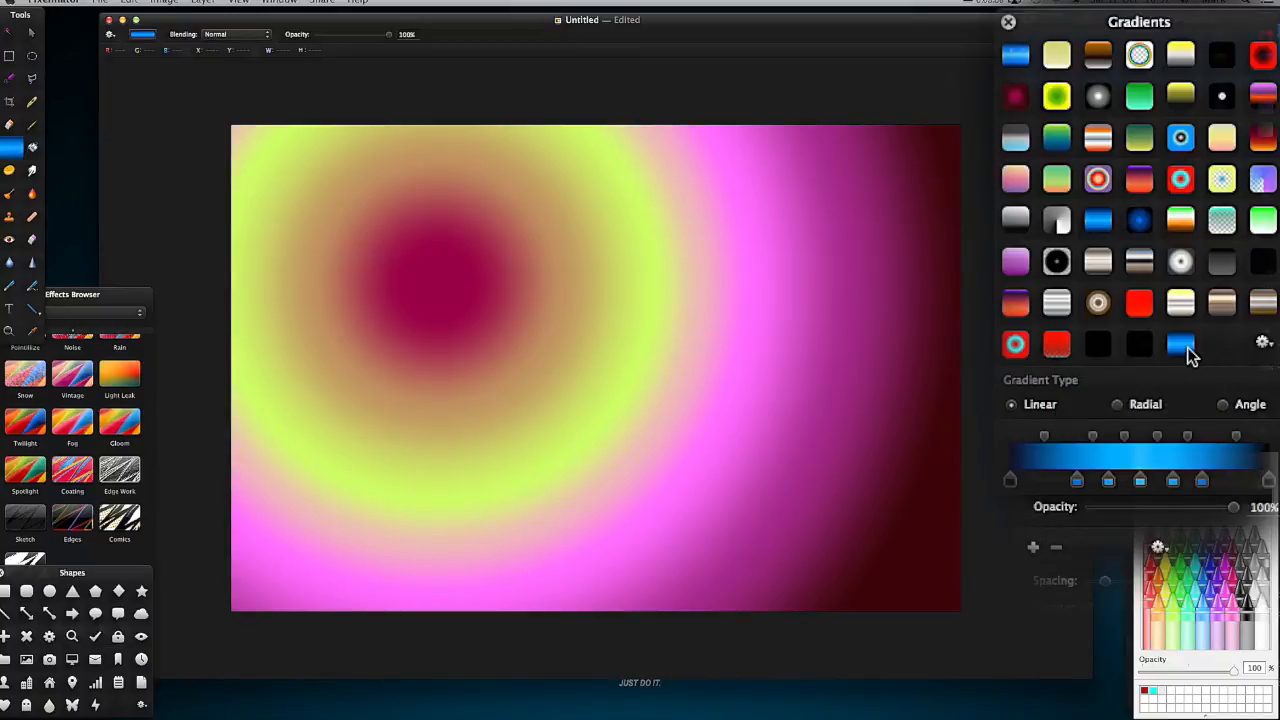
pyautogui.click(1118, 404)
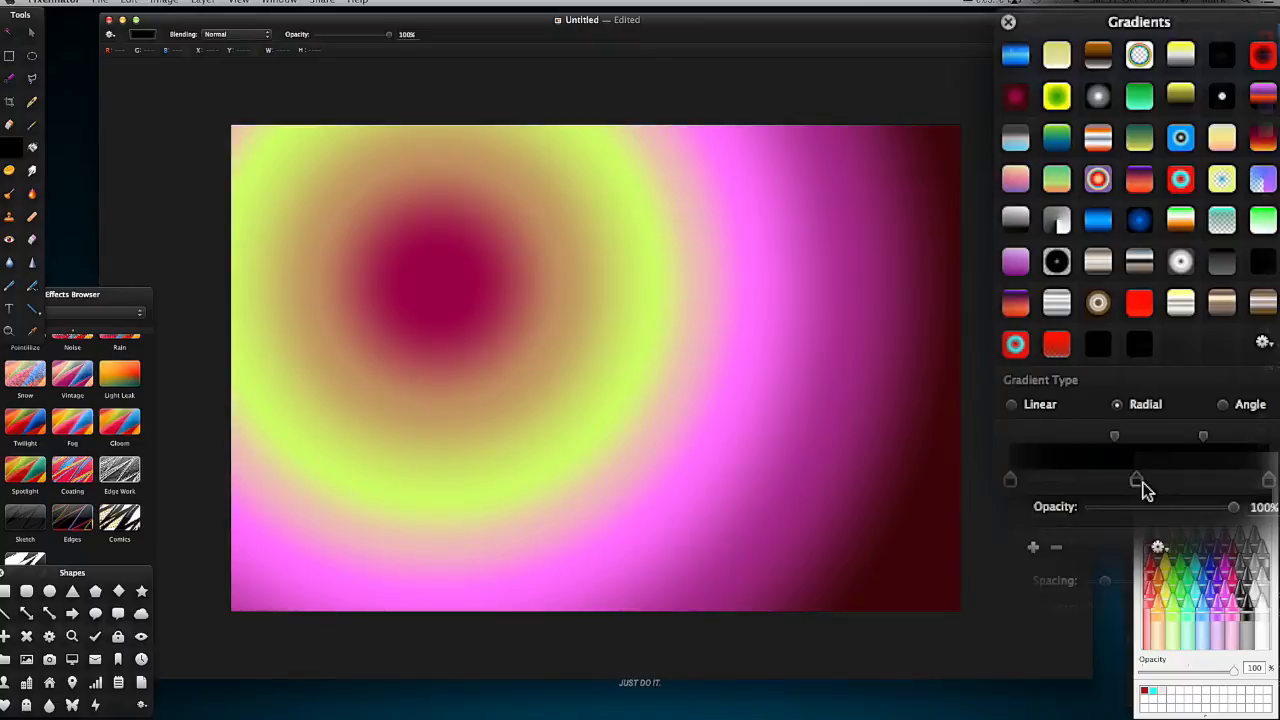
pyautogui.moveTo(1147, 490)
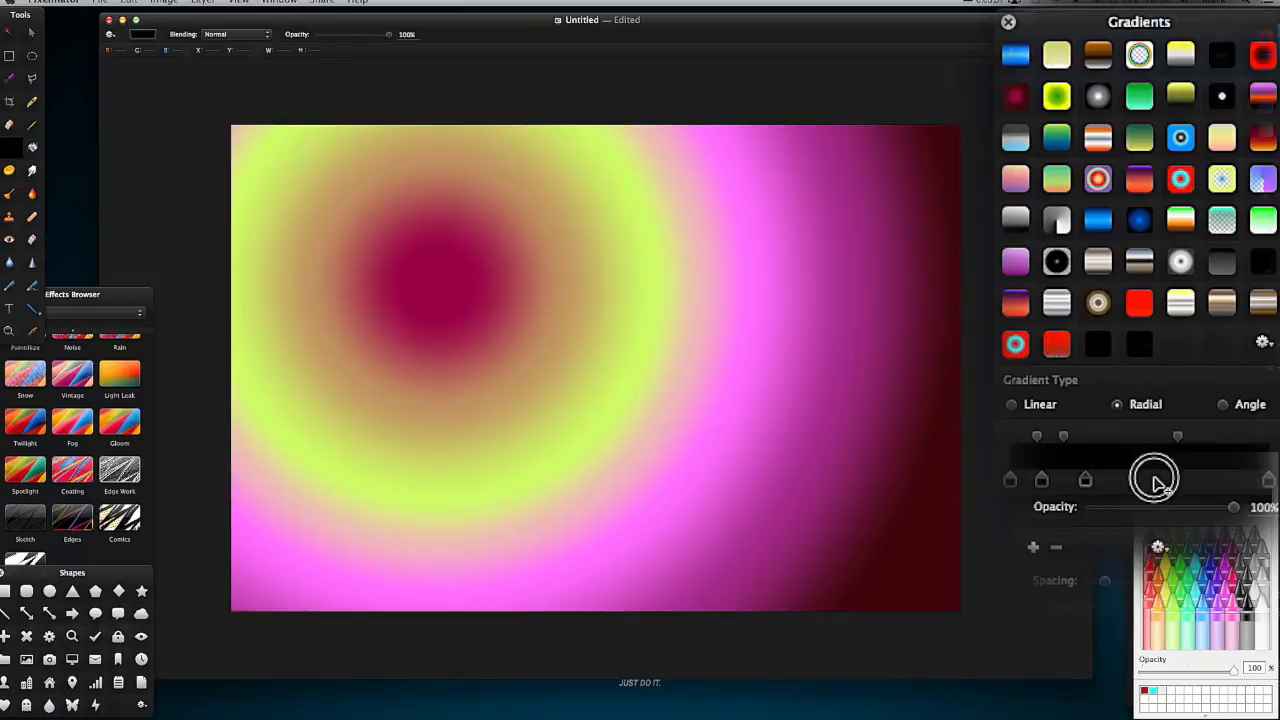
# - Add a colour stop and drag it along the black gradient bar
pyautogui.moveTo(1155, 478); pyautogui.dragTo(1190, 478)
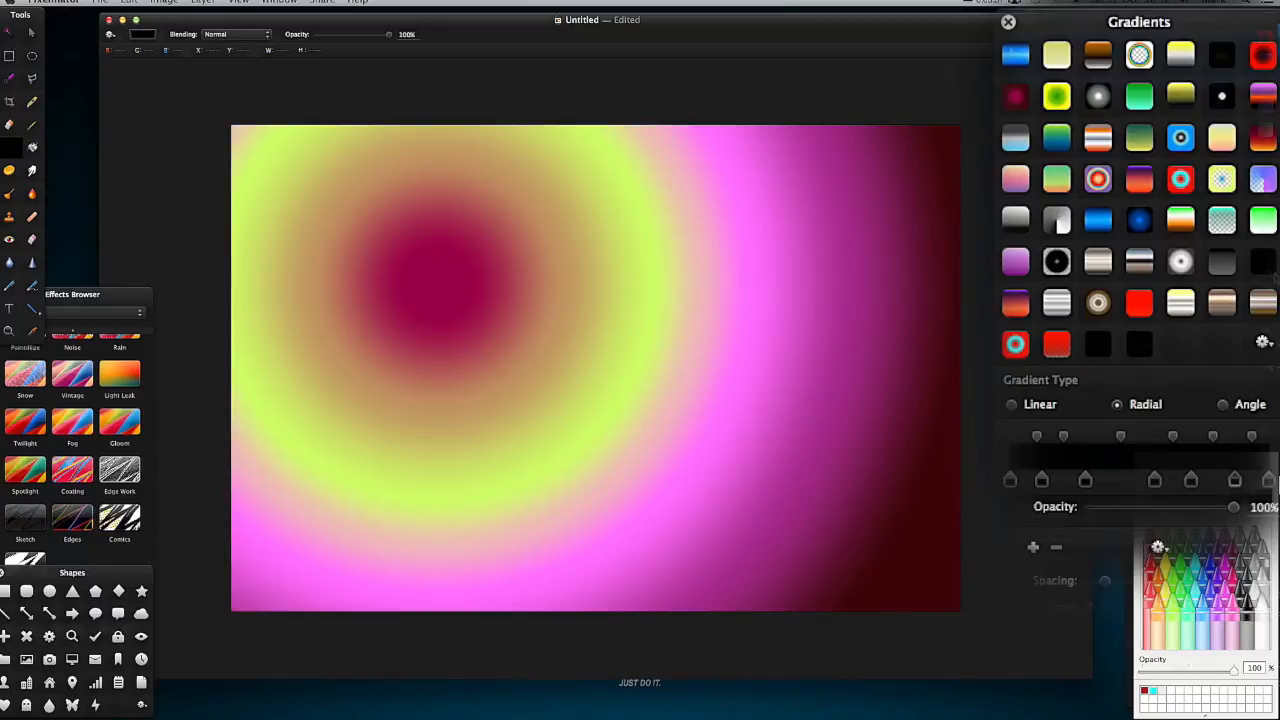
pyautogui.moveTo(1200, 487)
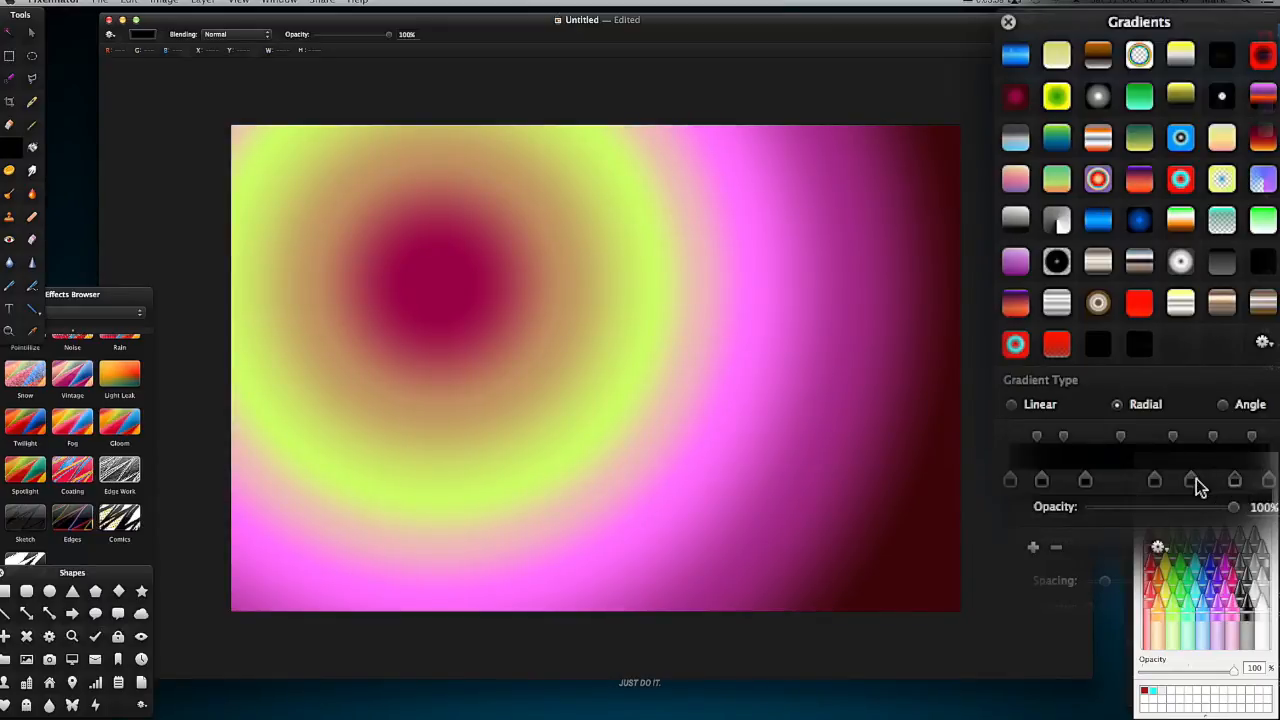
pyautogui.moveTo(1022, 489)
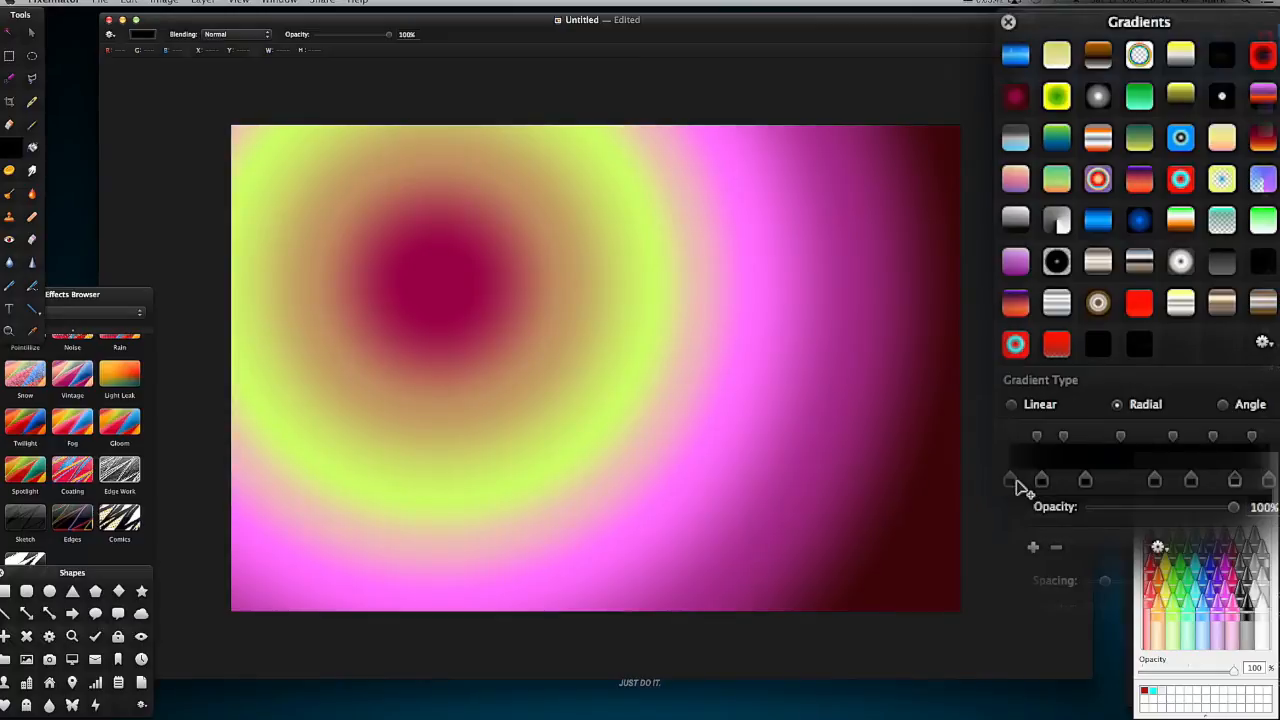
pyautogui.moveTo(1020, 485)
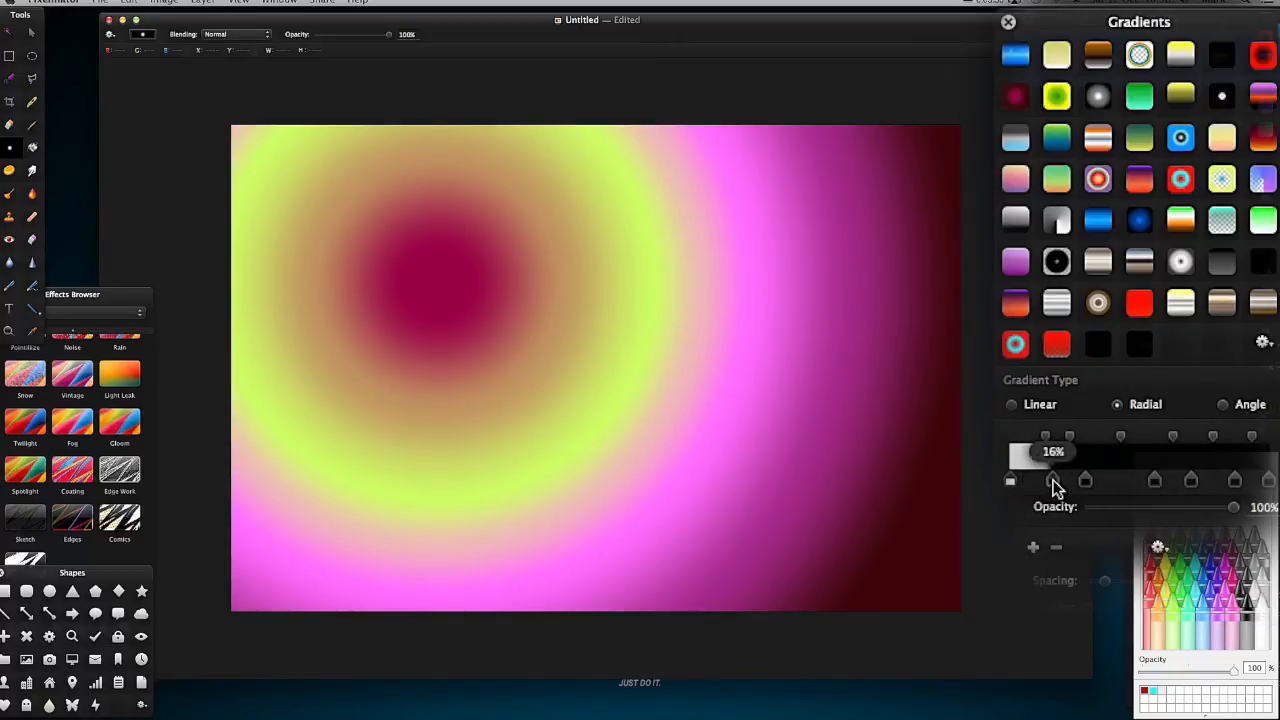
# - Alternate the stops white and black, then set the gradient type to Angle
pyautogui.moveTo(1050, 480); pyautogui.dragTo(1100, 480)
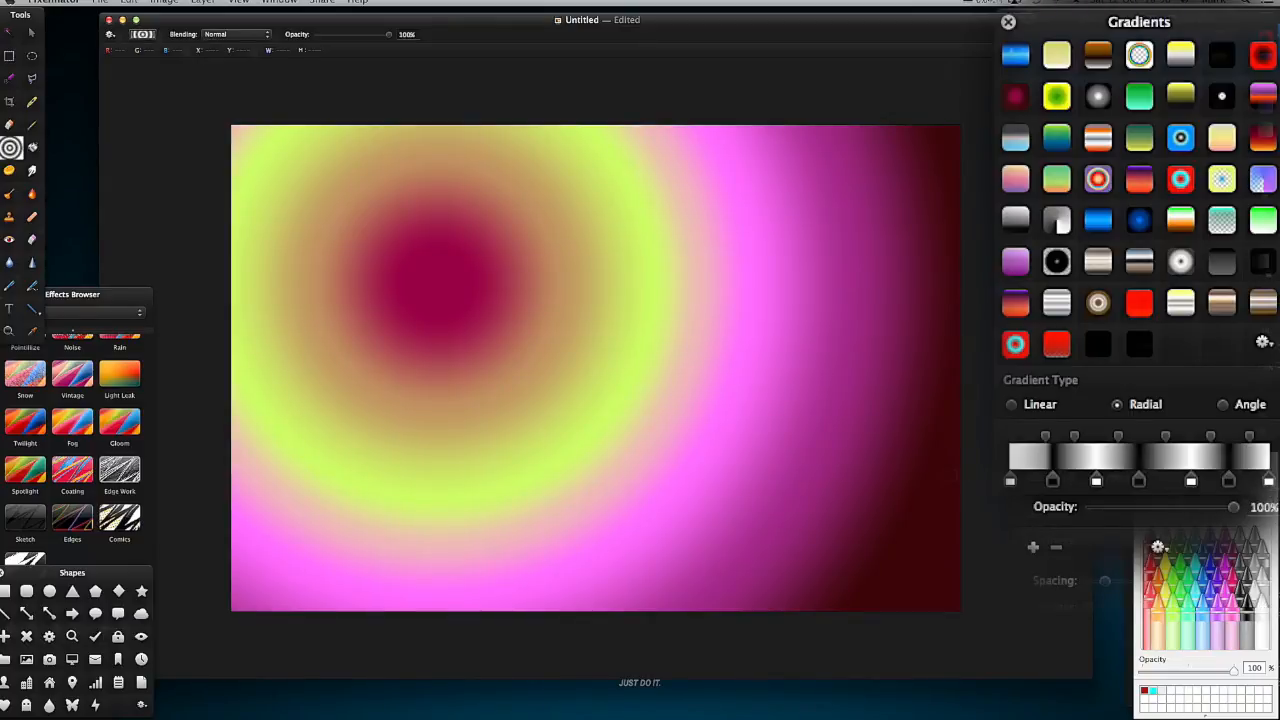
pyautogui.click(1100, 480)
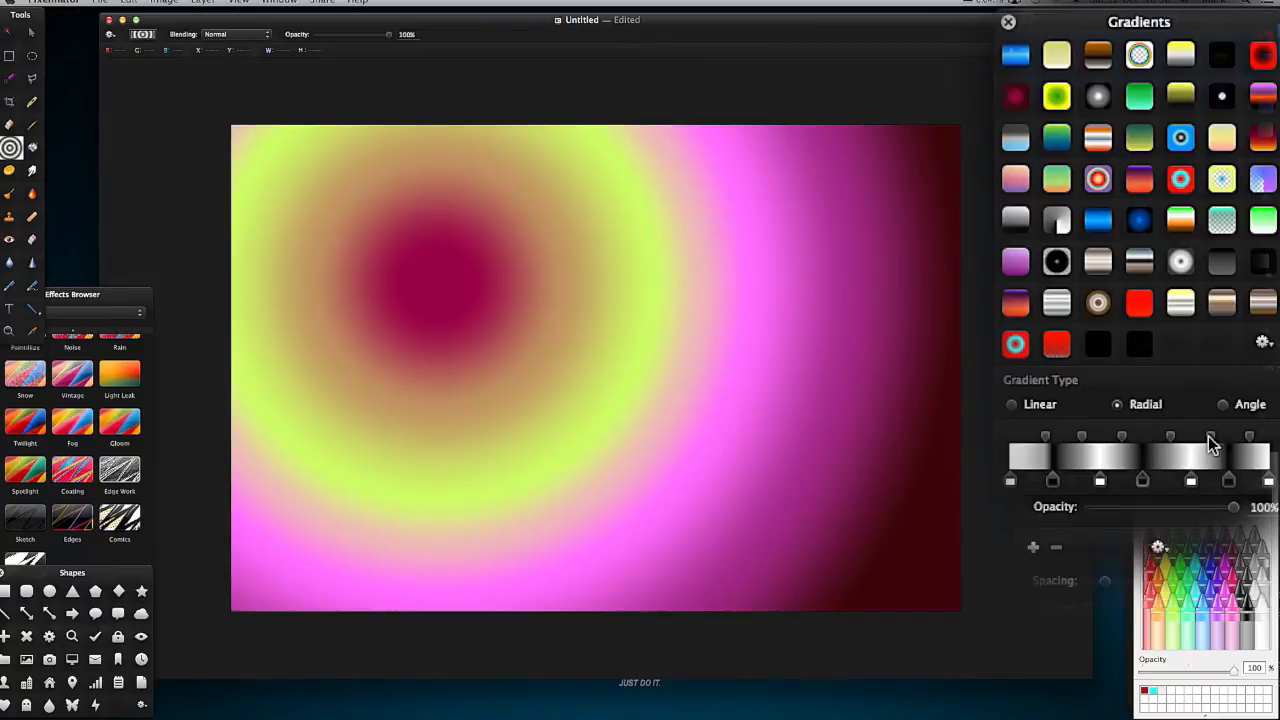
pyautogui.moveTo(1258, 445)
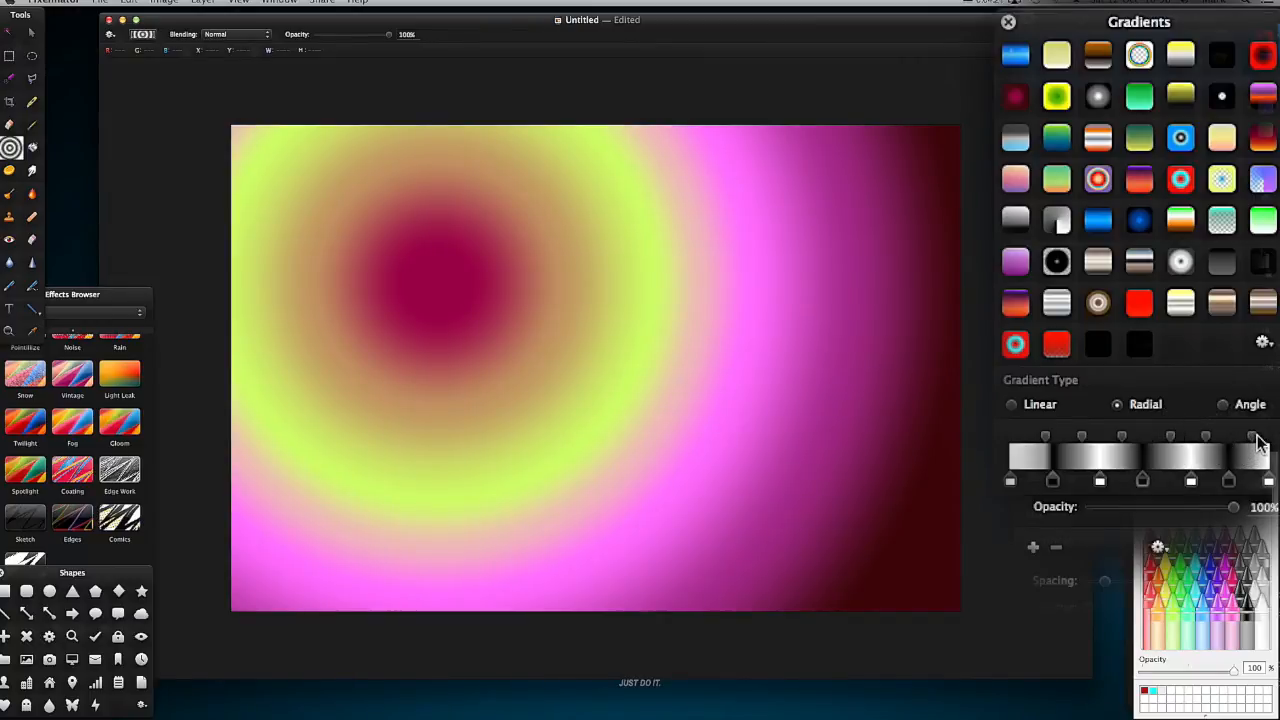
pyautogui.moveTo(1250, 405)
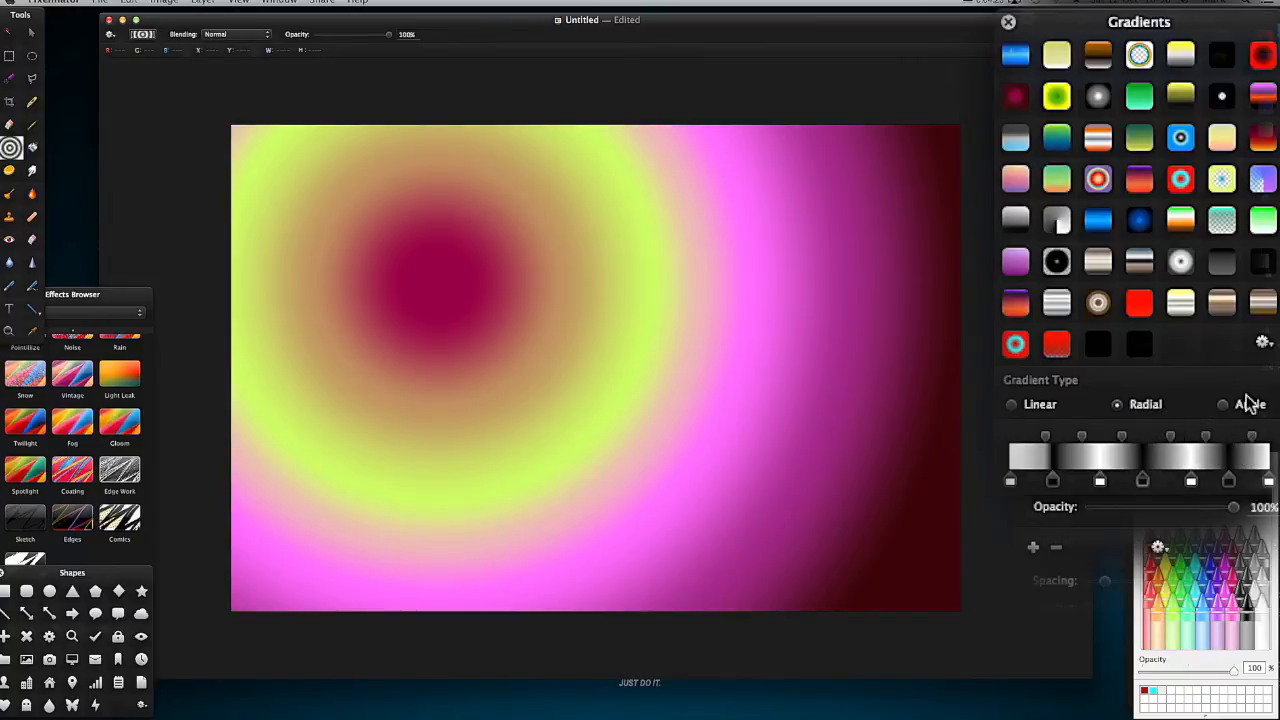
pyautogui.click(1222, 404)
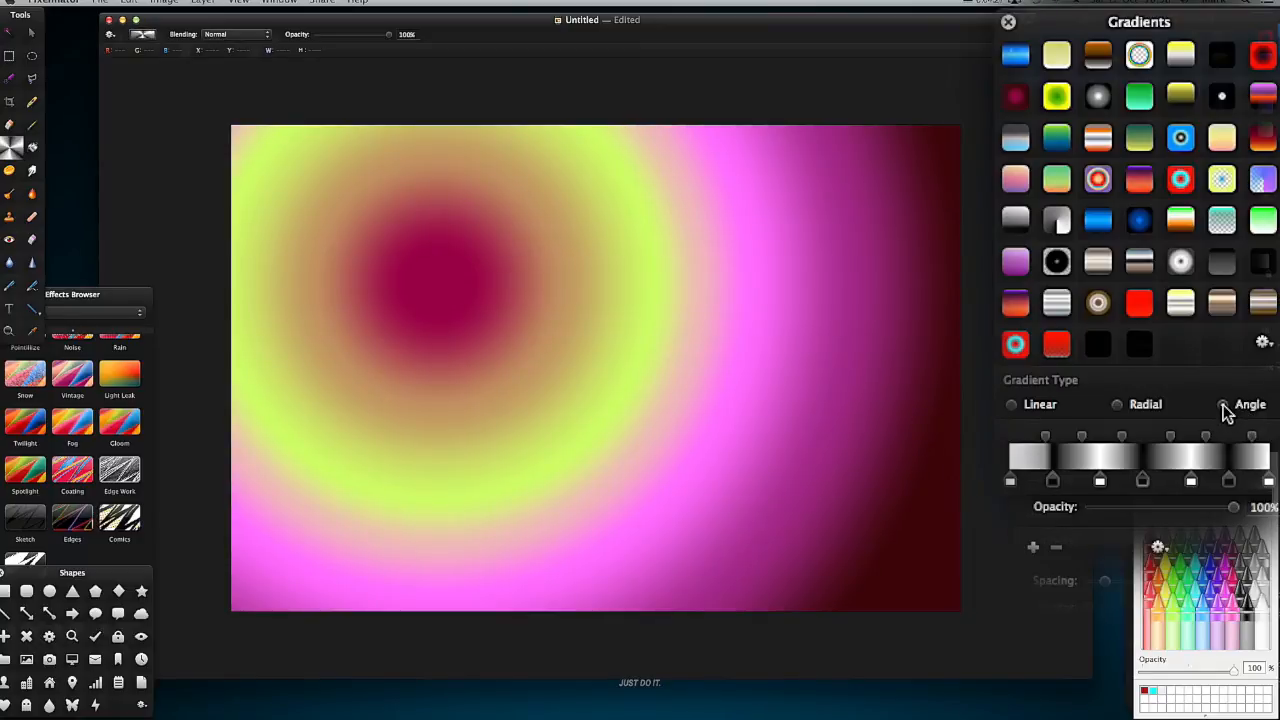
# - Draw the black-and-white angle gradient outward from the canvas centre
pyautogui.click(1222, 404)
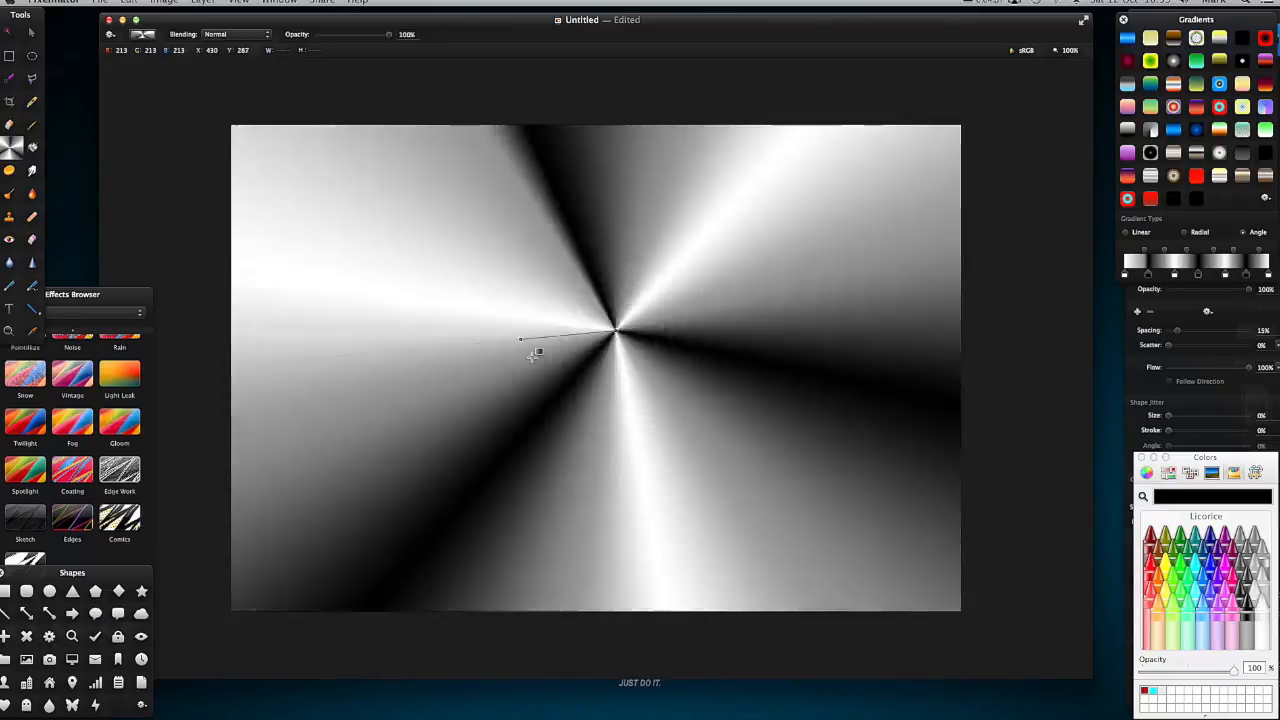
pyautogui.moveTo(520, 337); pyautogui.dragTo(612, 383)
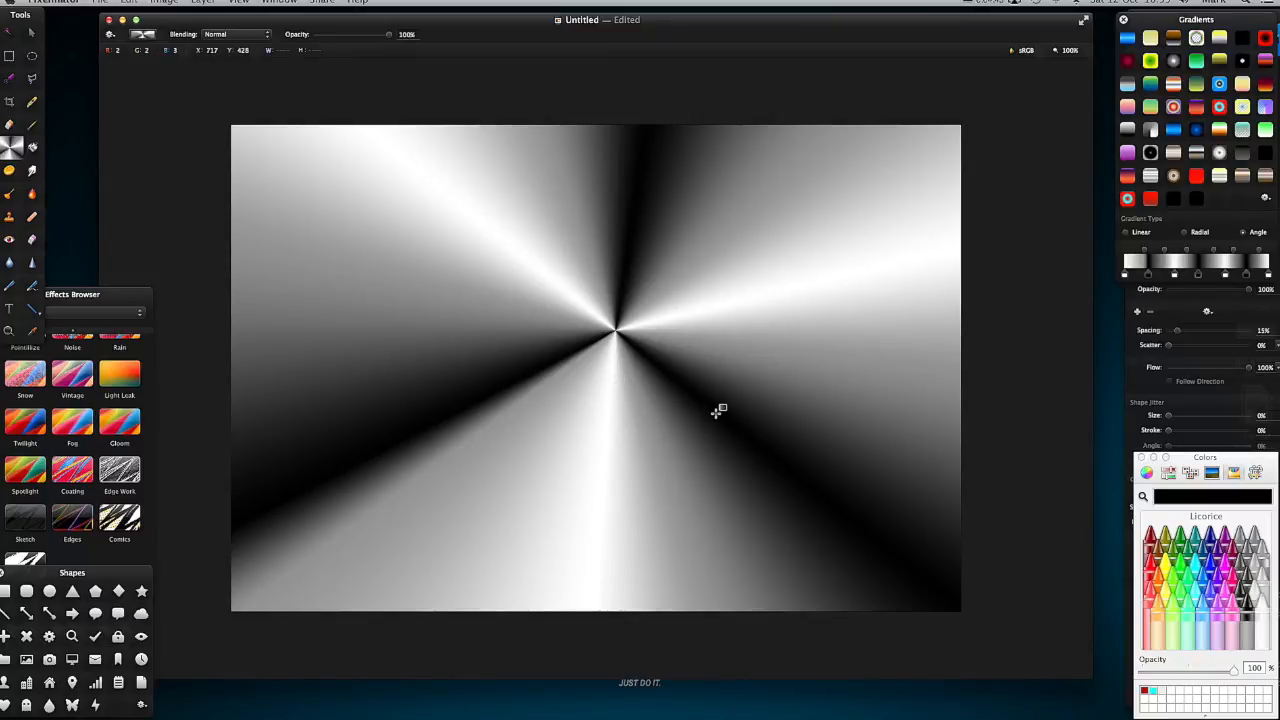
pyautogui.moveTo(446, 198)
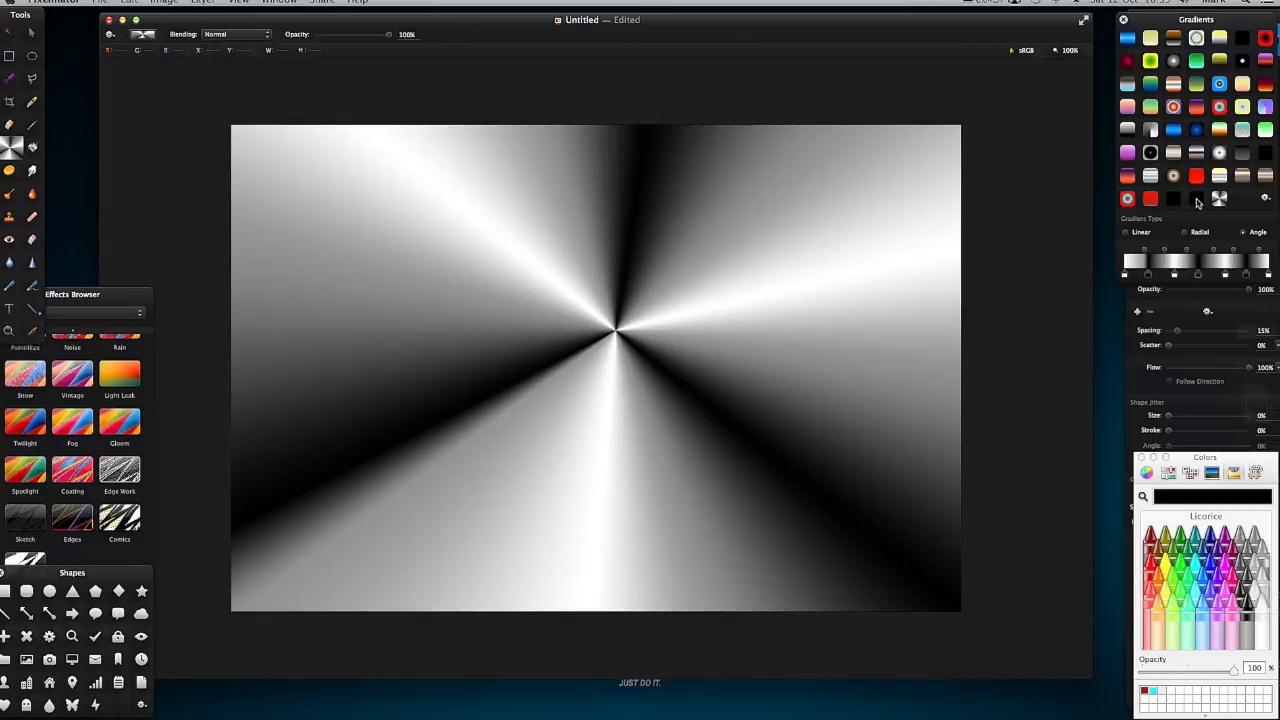
pyautogui.moveTo(798, 306)
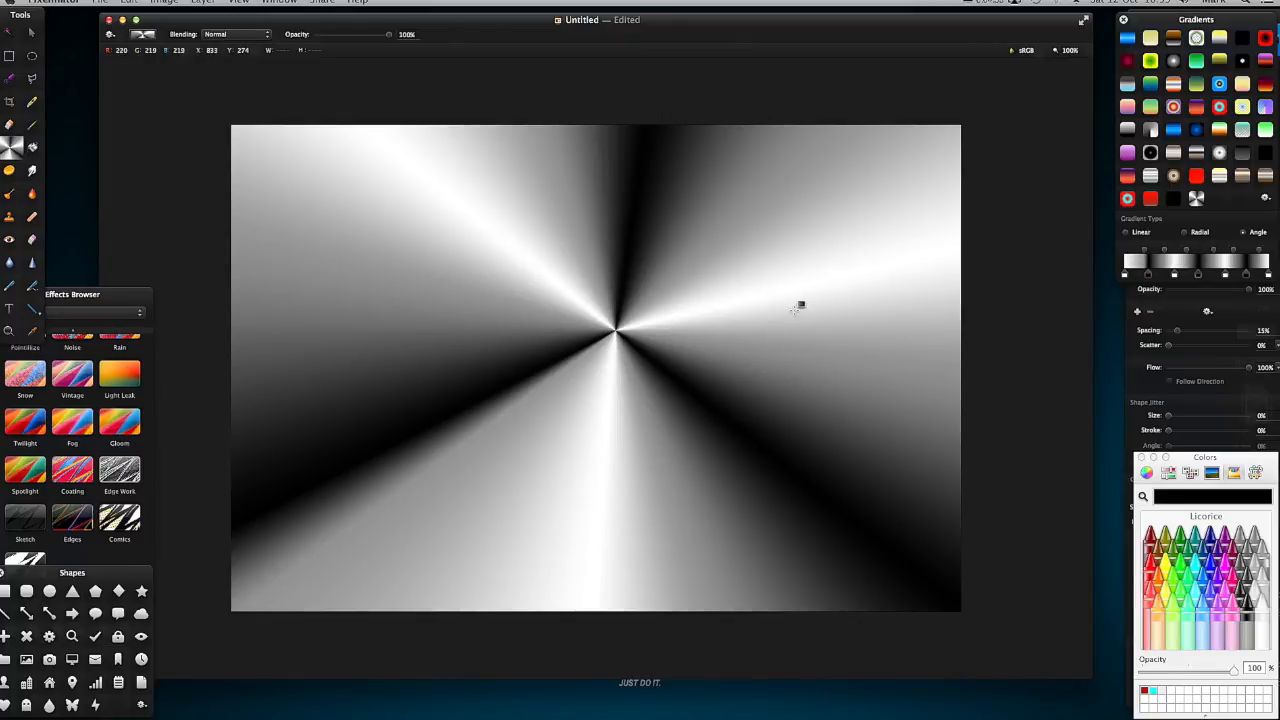
pyautogui.moveTo(622, 363)
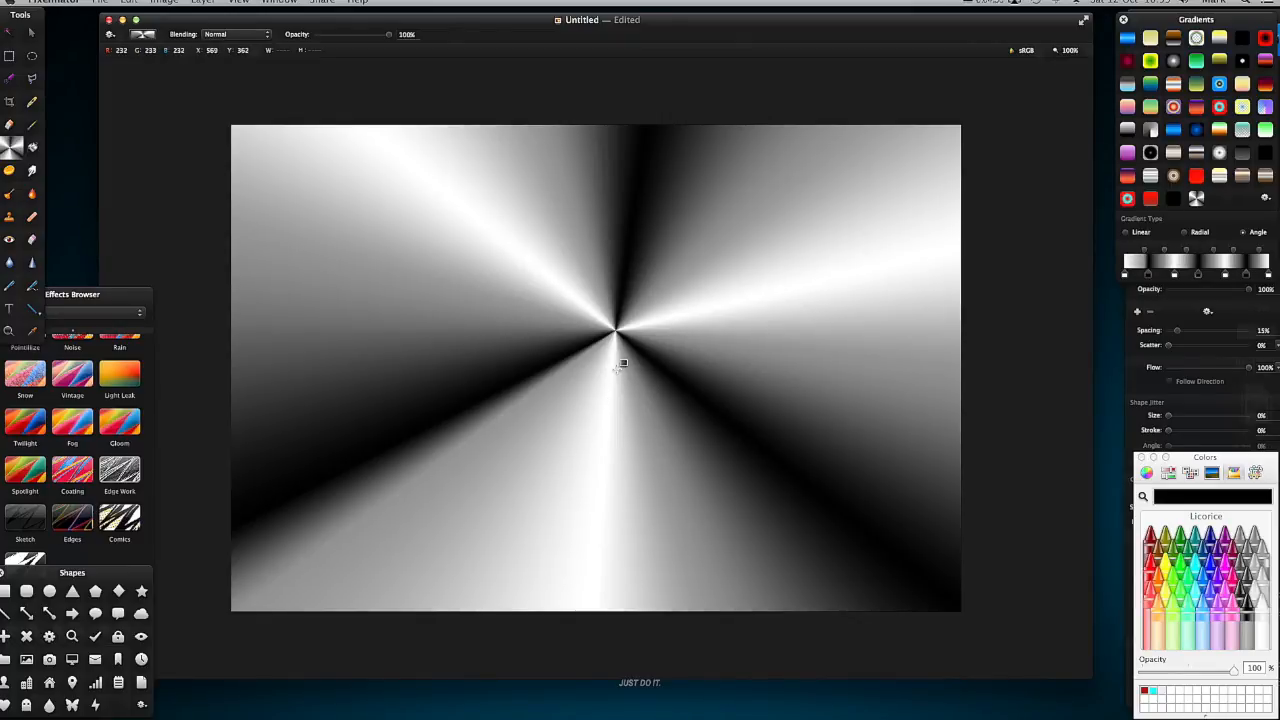